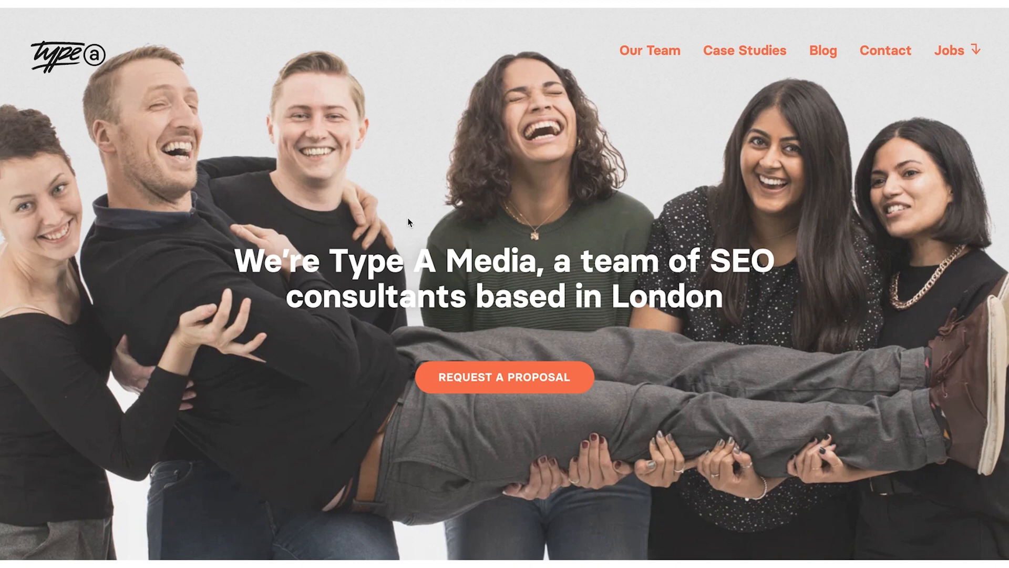
mouse_move(212, 270)
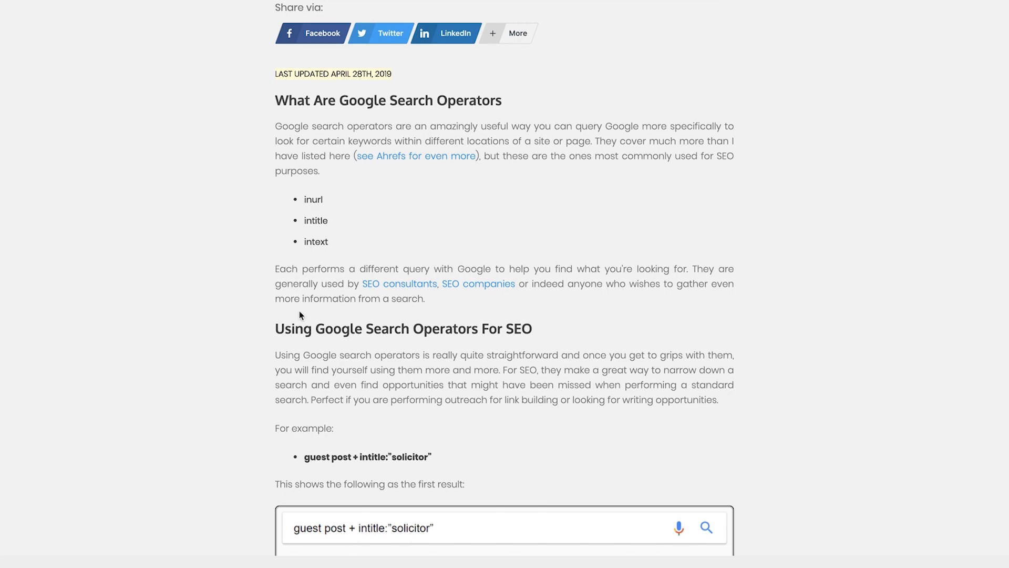
Scroll through the iQSEO operators article down to the General Google Search Operators table
scroll(up, 3)
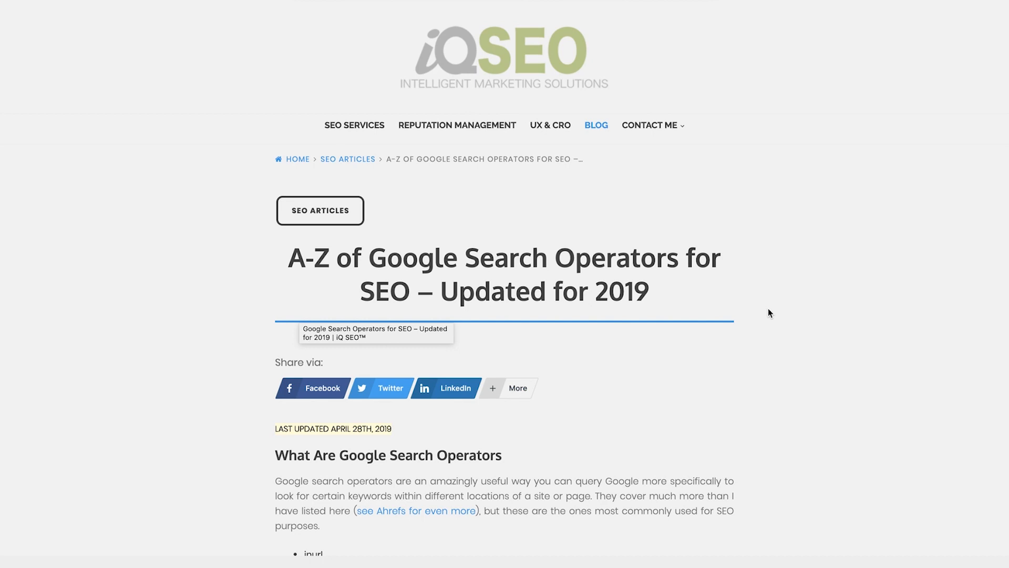
scroll(down, 3)
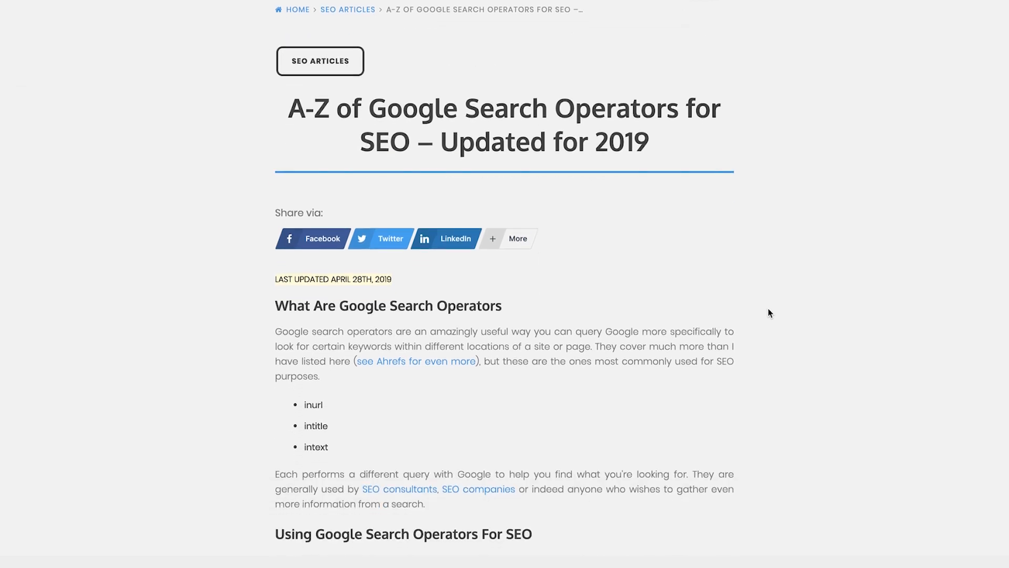
scroll(up, 3)
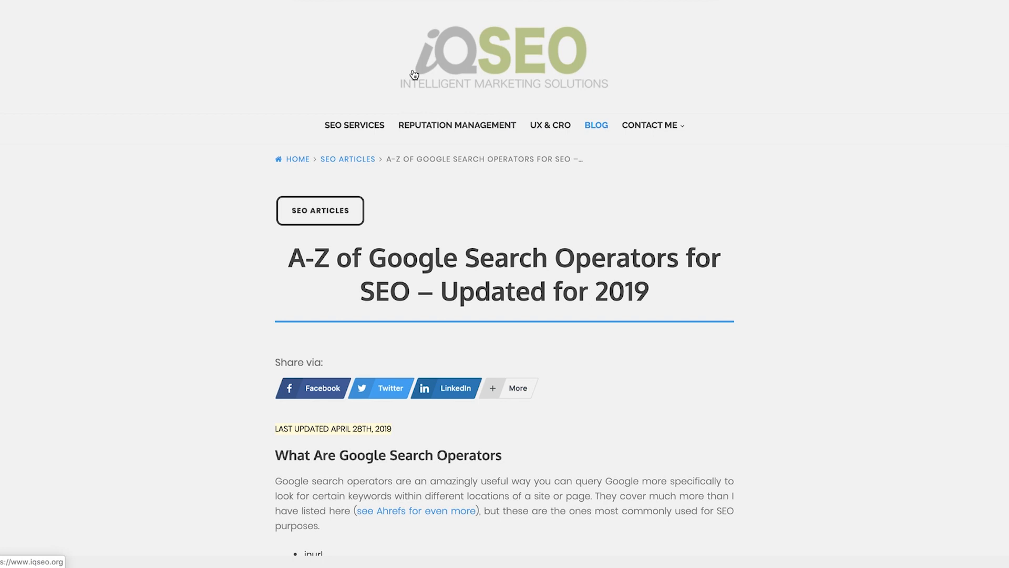
mouse_move(598, 91)
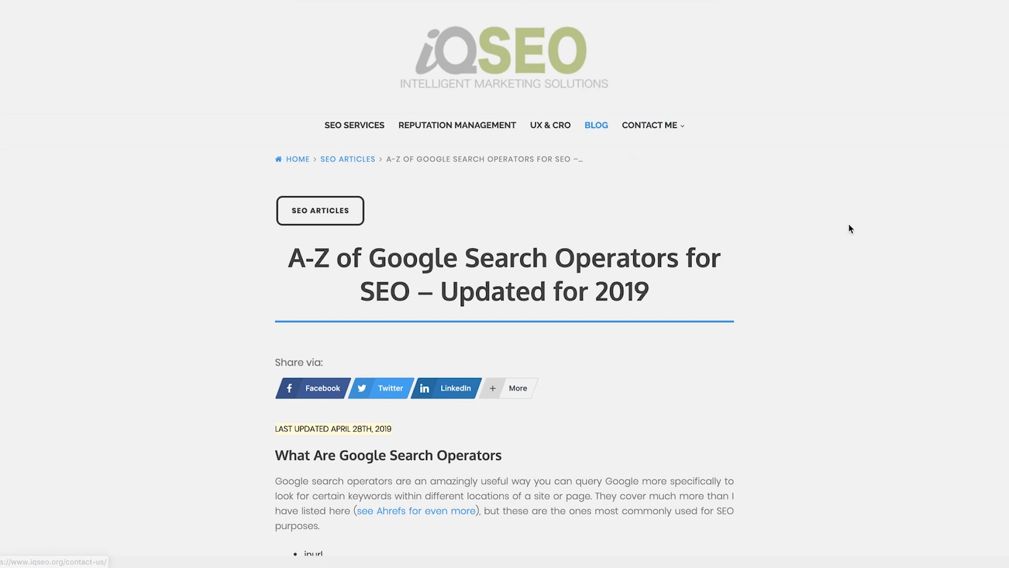
scroll(down, 3)
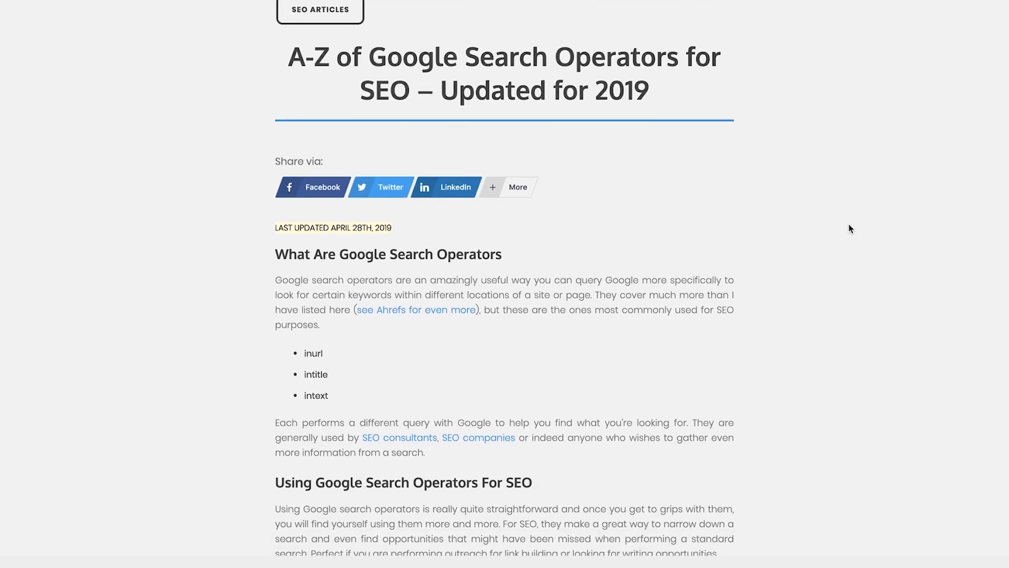
scroll(down, 3)
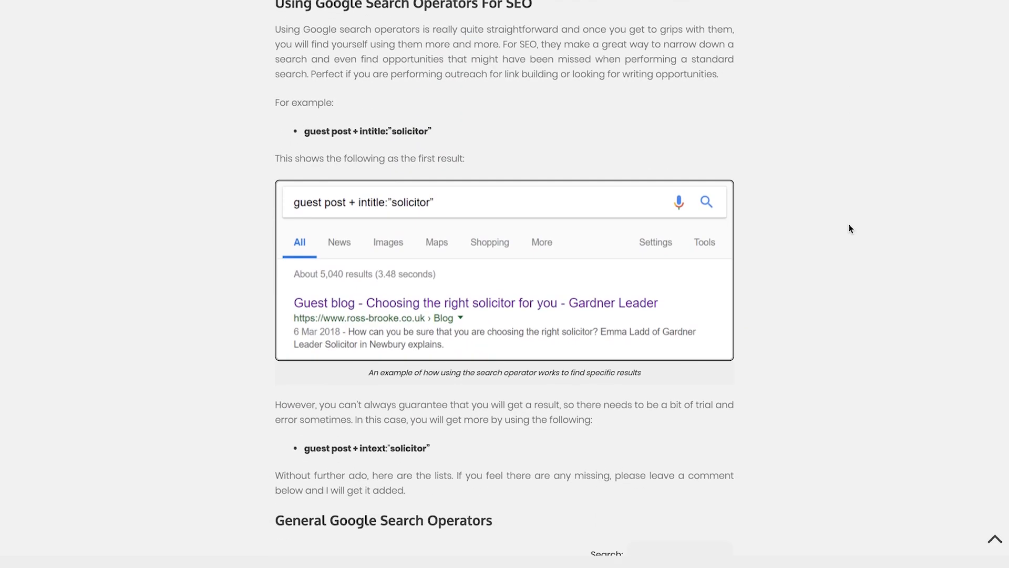
scroll(down, 3)
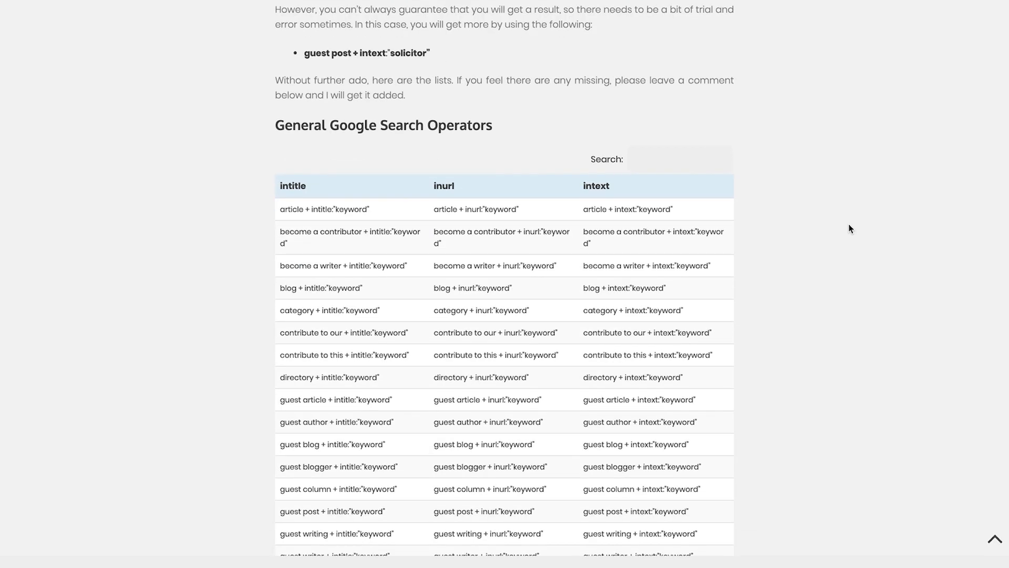
scroll(down, 3)
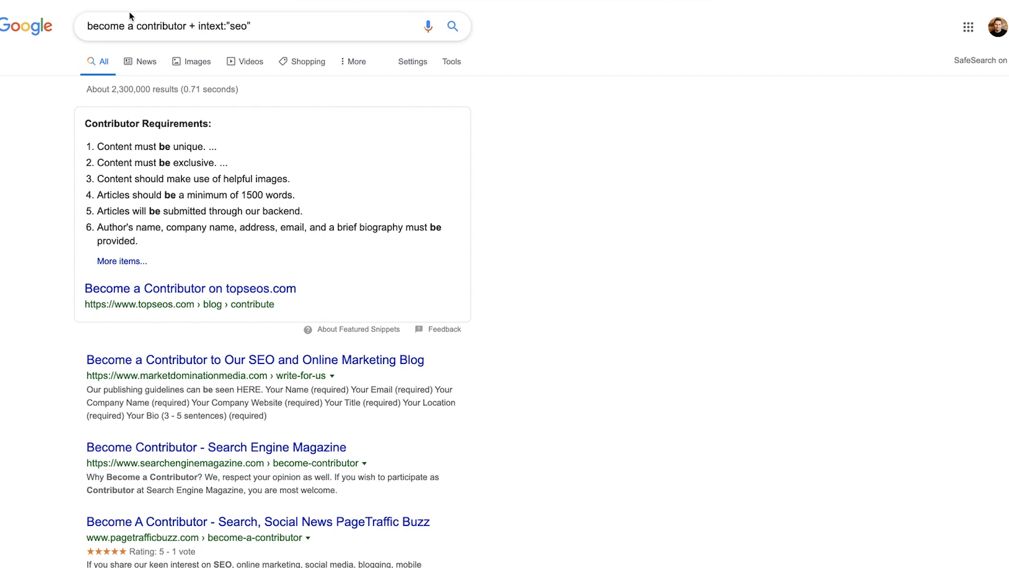
mouse_move(139, 25)
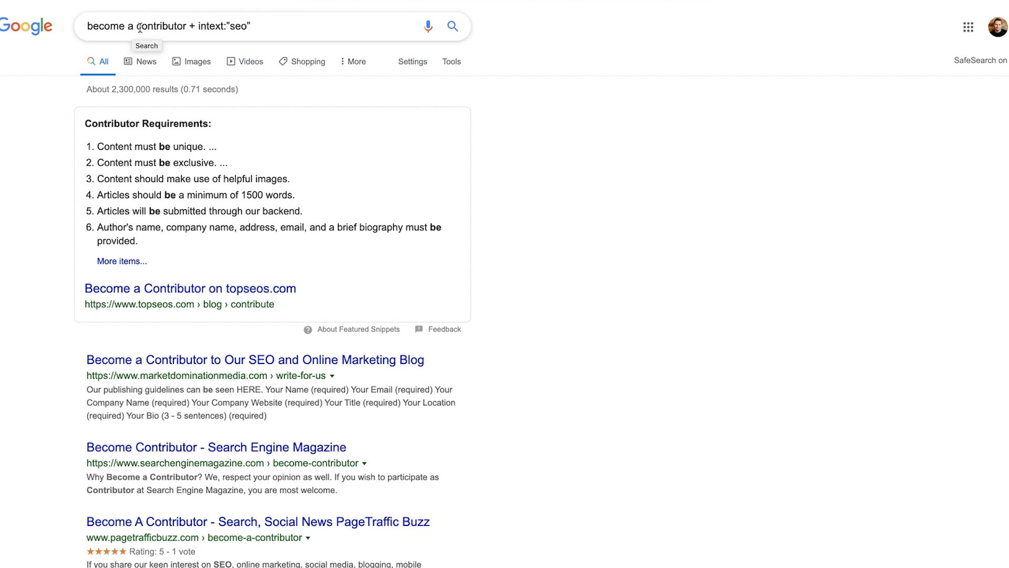
Scroll through the become a contributor + intext:"seo" results looking for guest-post sites
scroll(down, 3)
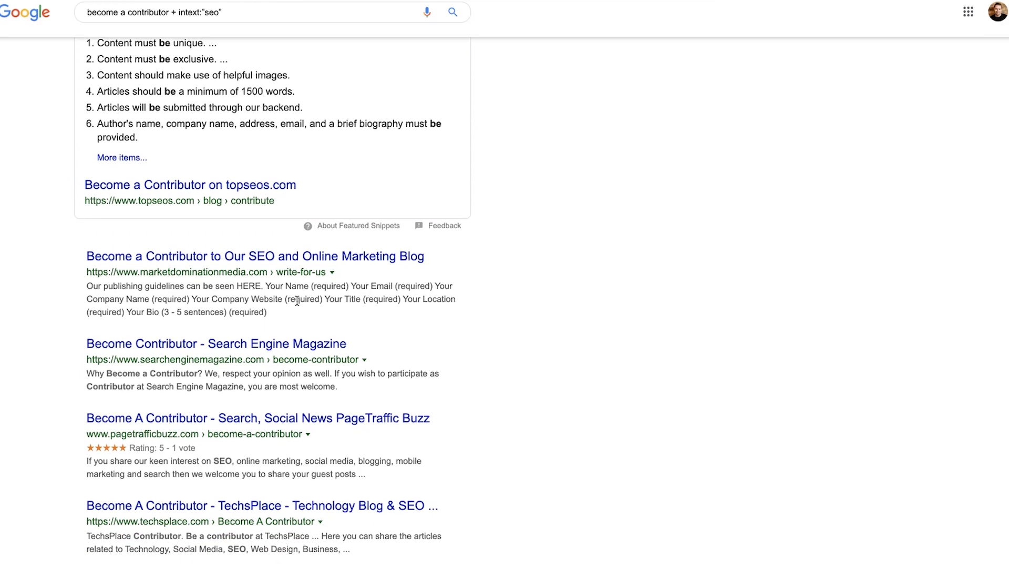
scroll(up, 3)
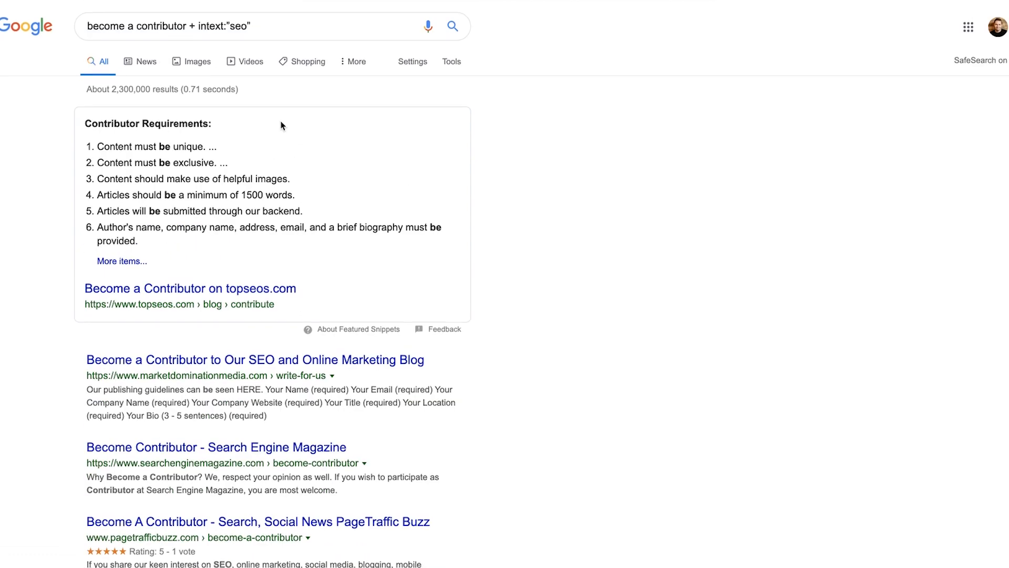
mouse_move(504, 338)
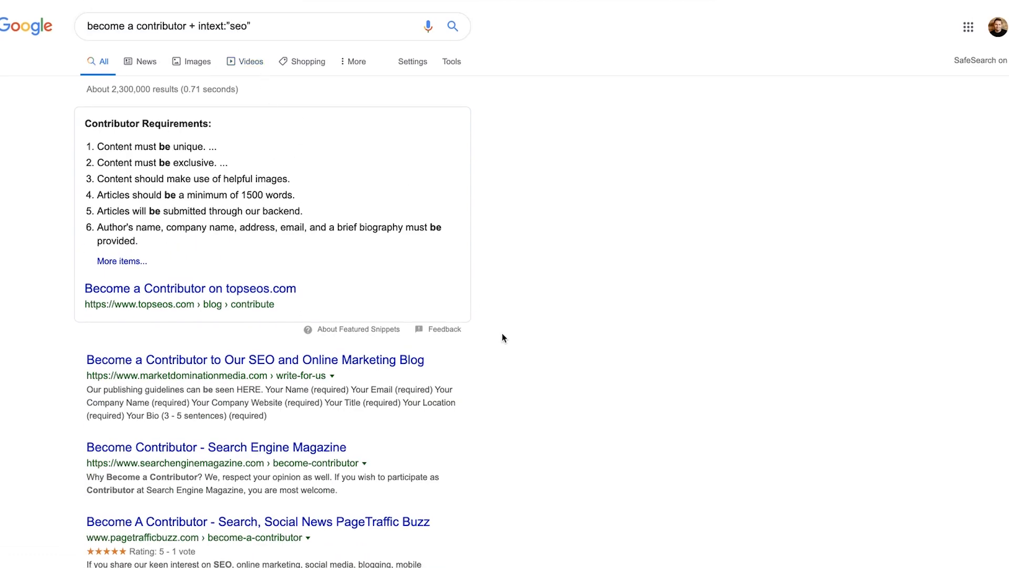
scroll(down, 3)
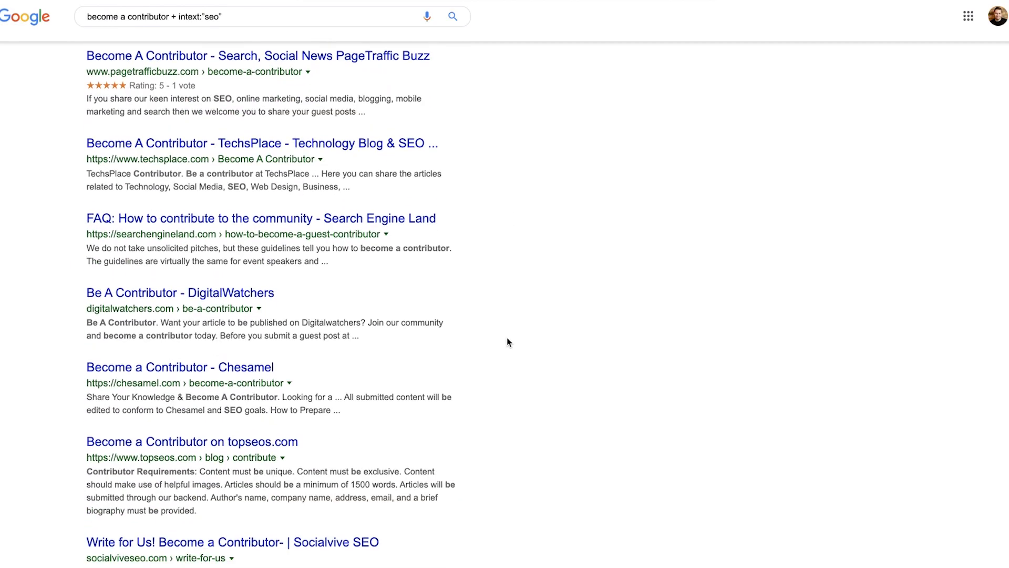
scroll(down, 3)
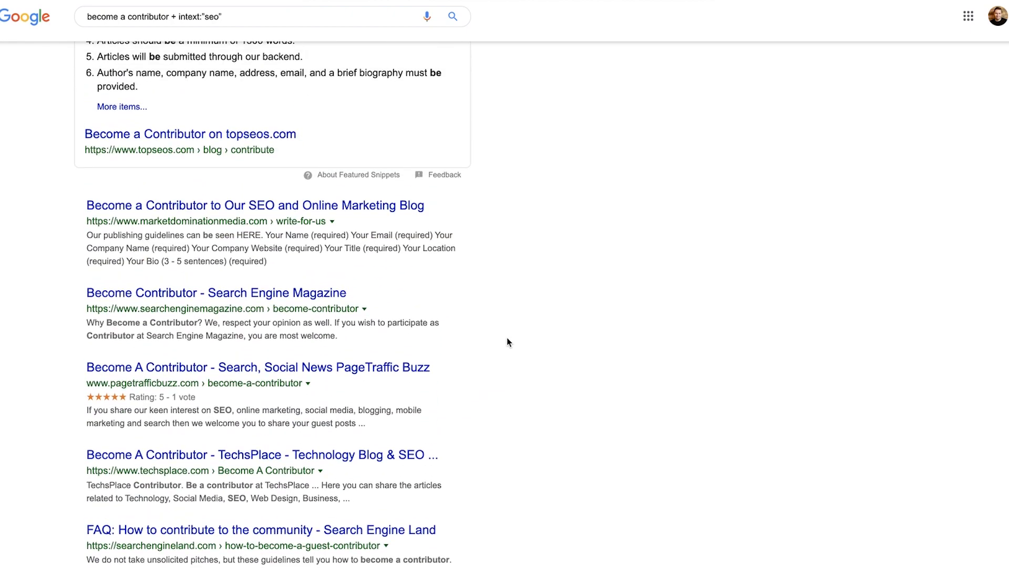
scroll(up, 3)
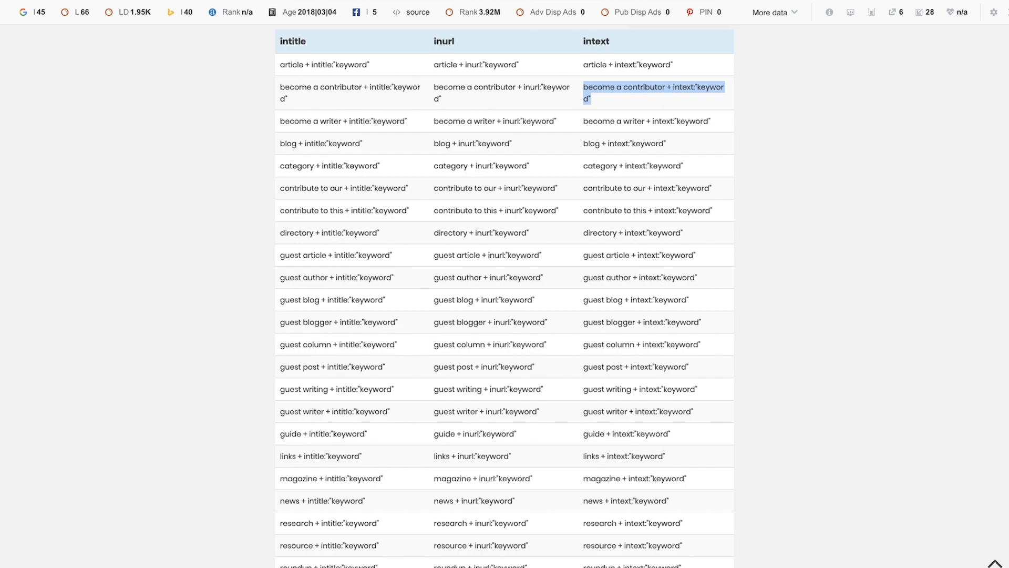
Export the contributor results' SEO metrics from the SEOquake sidebar as a CSV and view it
click(653, 92)
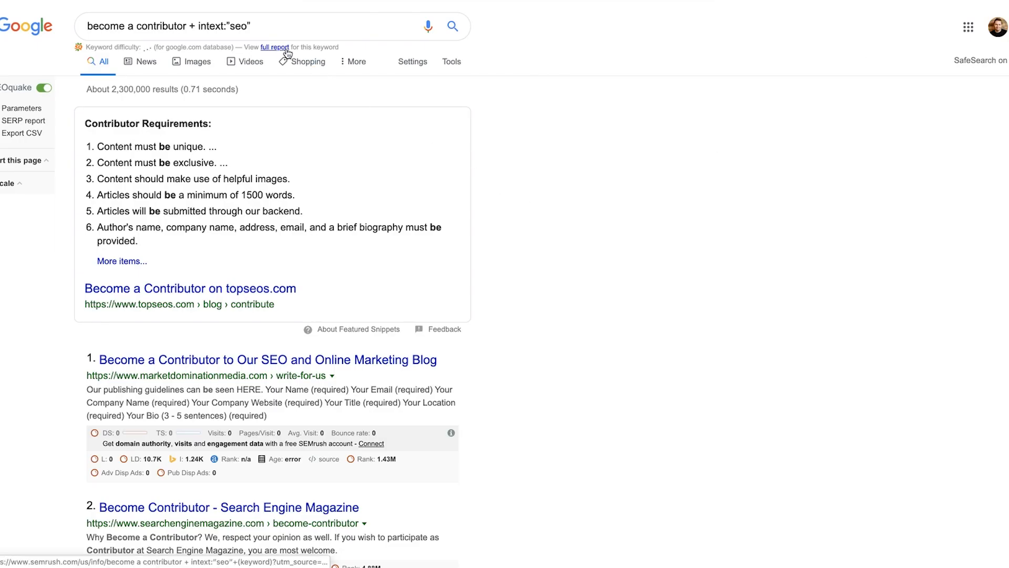
mouse_move(282, 288)
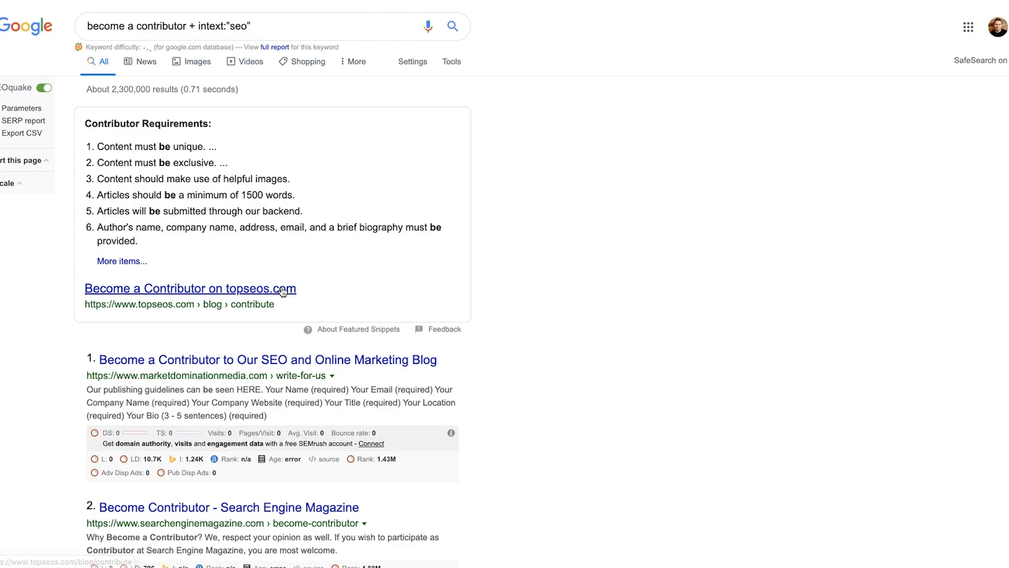
scroll(down, 3)
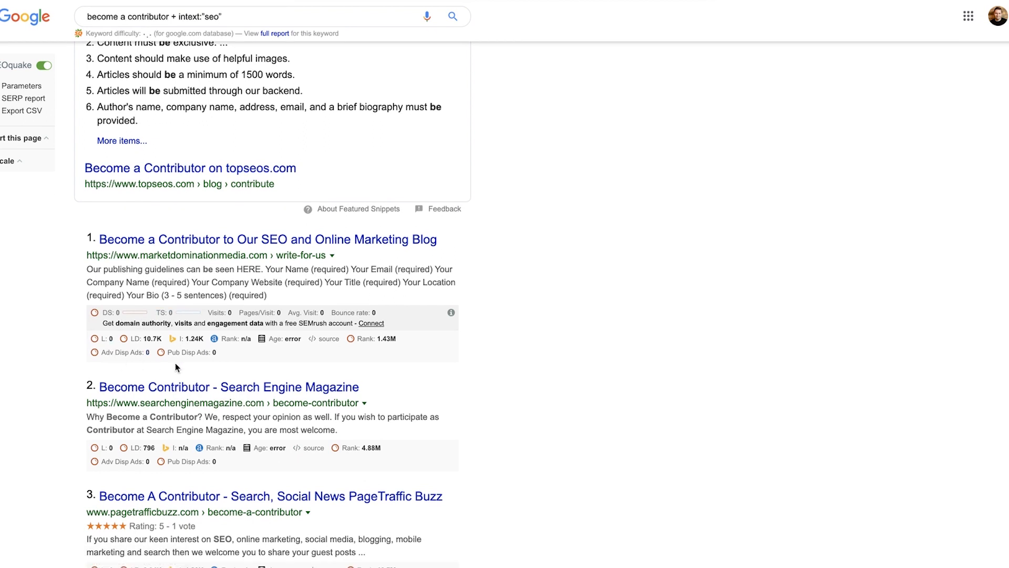
mouse_move(463, 355)
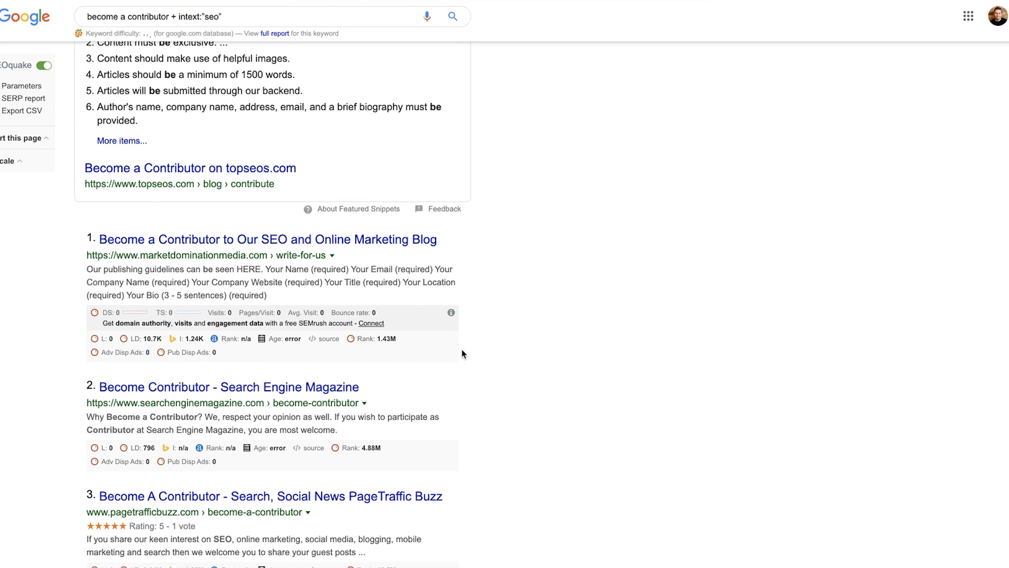
scroll(up, 3)
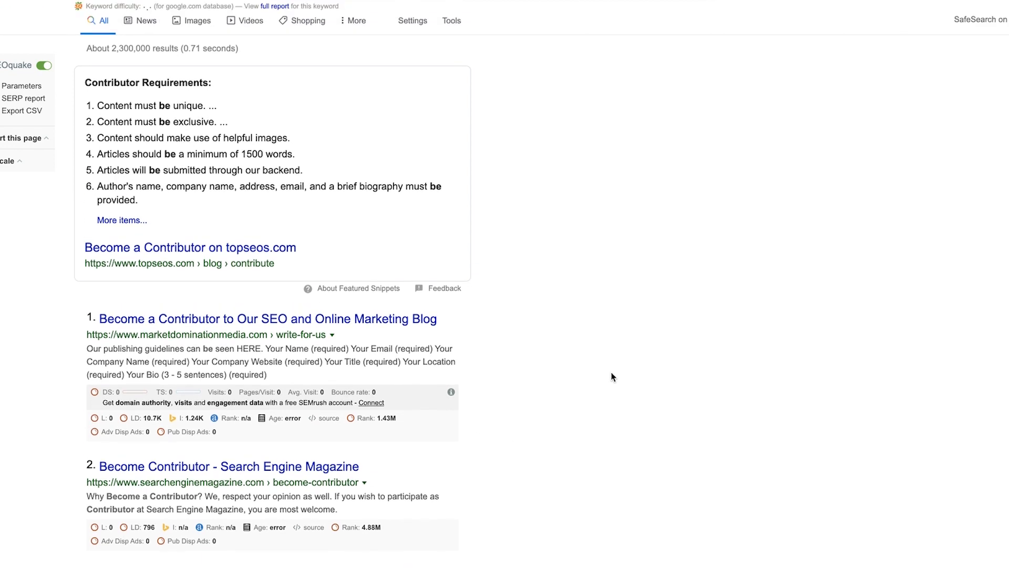
mouse_move(35, 162)
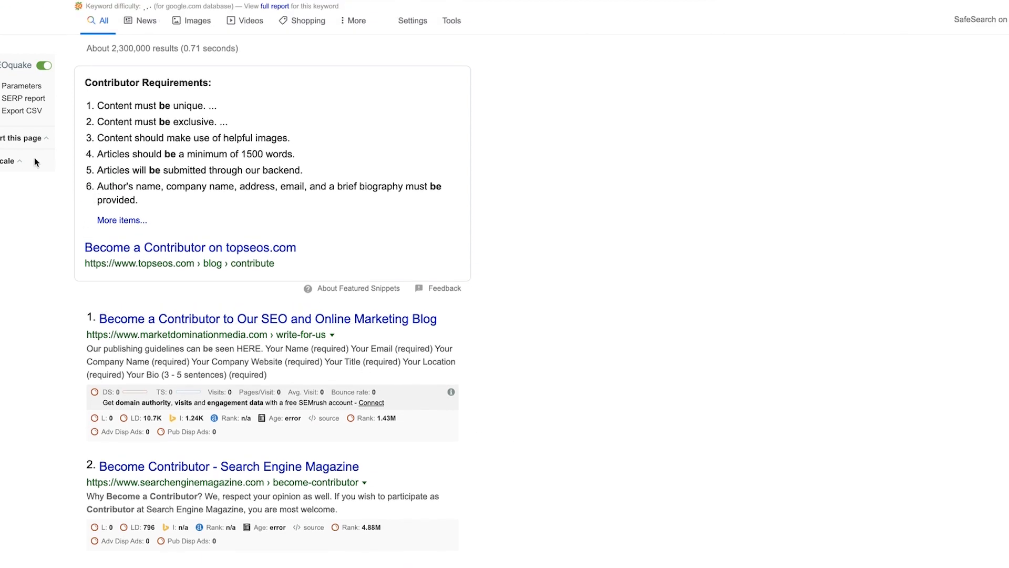
mouse_move(21, 113)
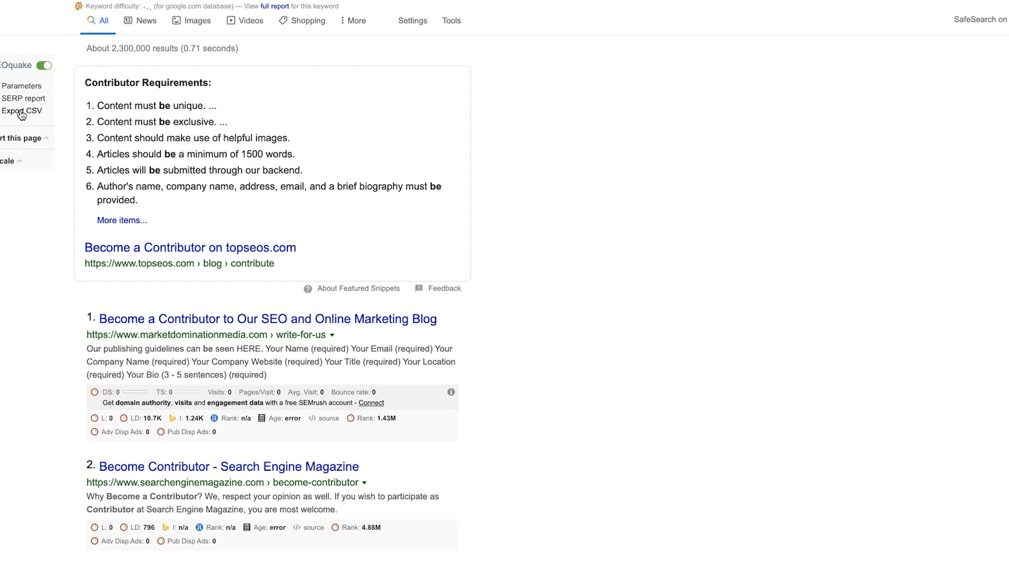
click(21, 110)
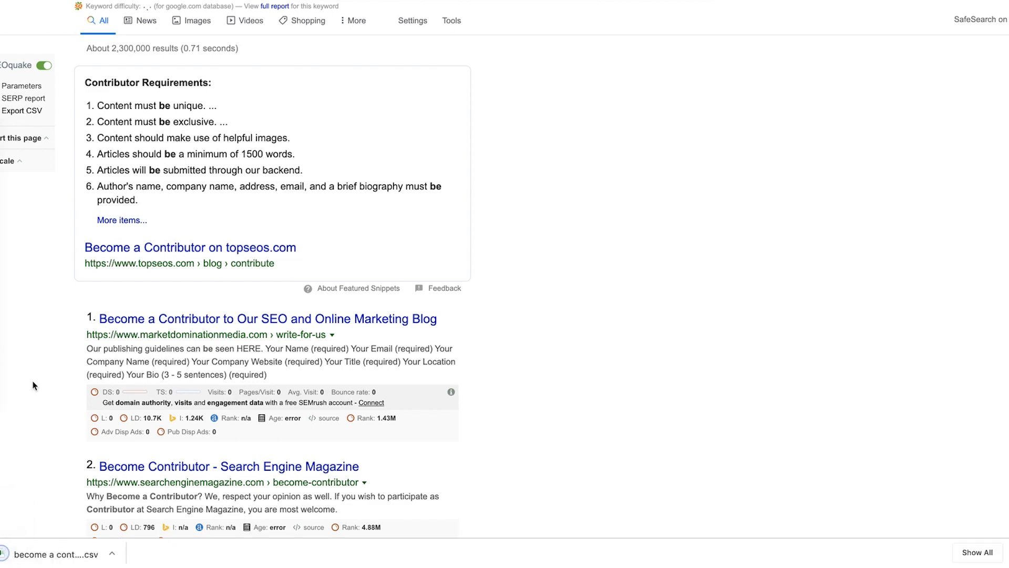
click(56, 554)
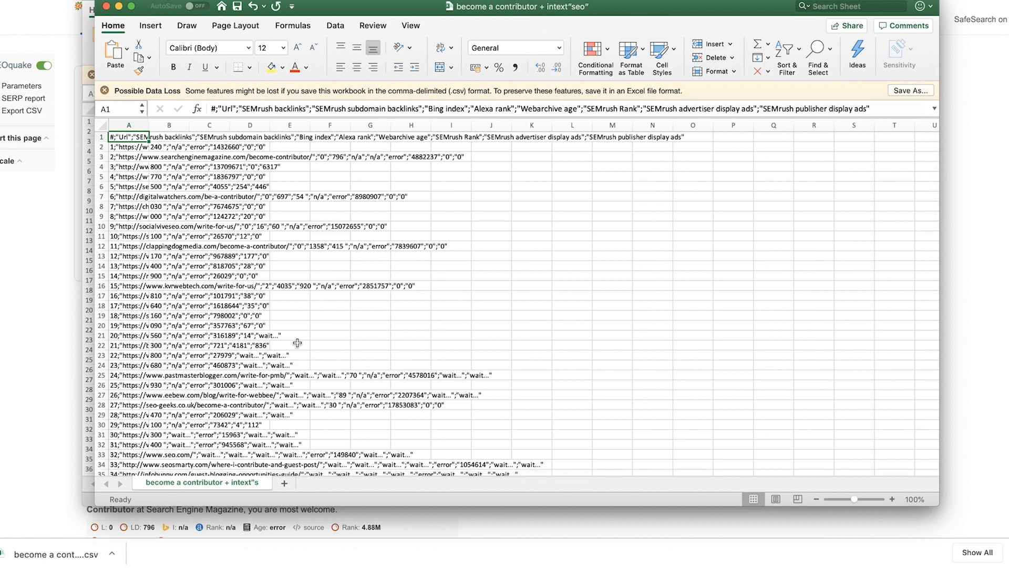
mouse_move(148, 125)
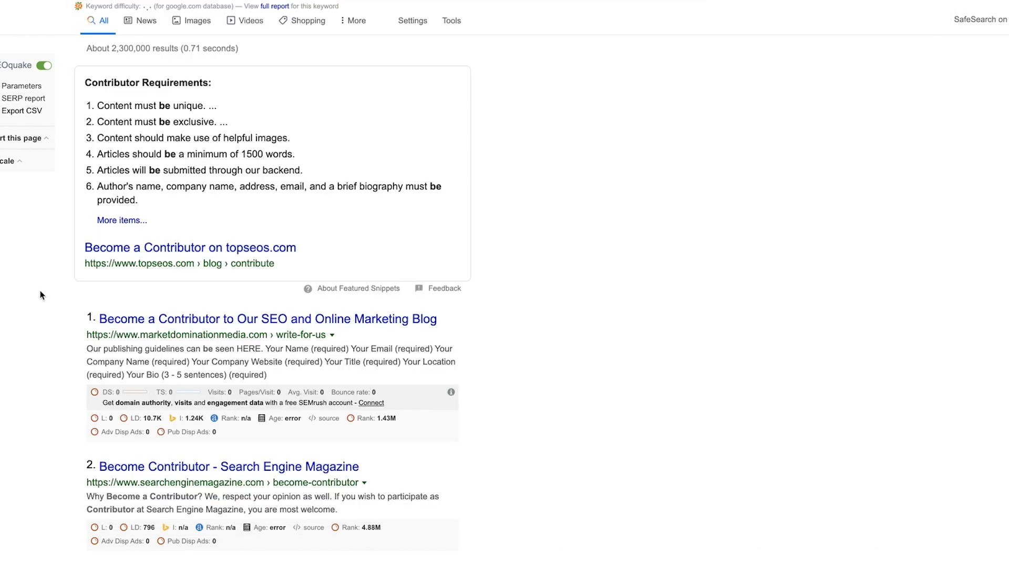
Scroll through the results and back to the Related Keywords and People Also Search For panels
scroll(up, 3)
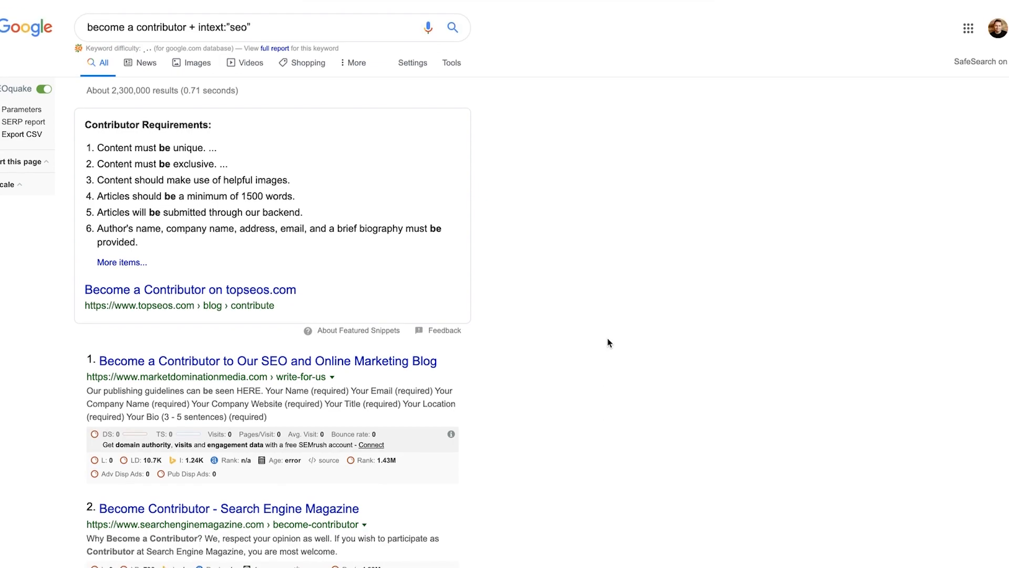
scroll(down, 3)
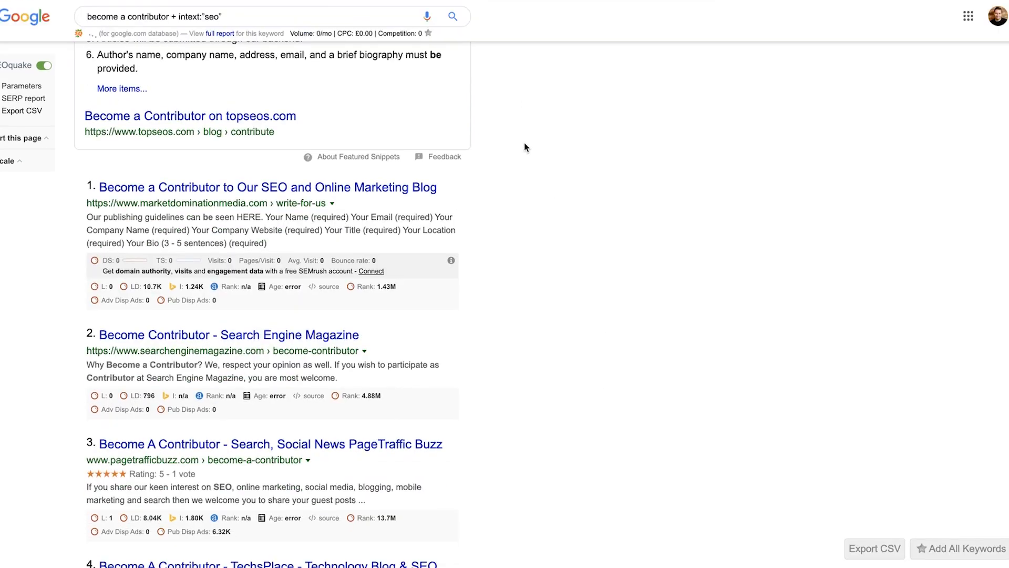
scroll(down, 3)
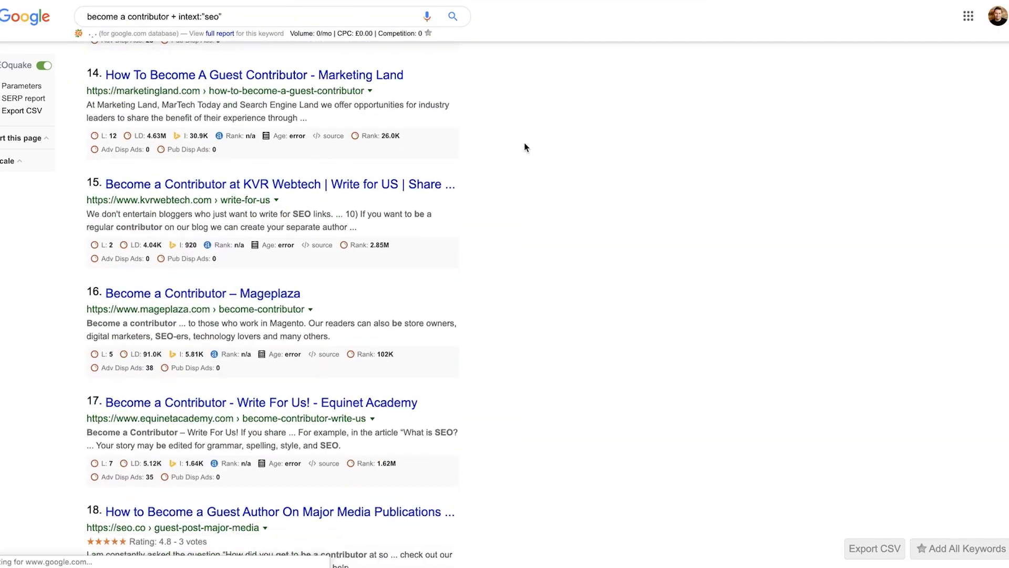
scroll(down, 3)
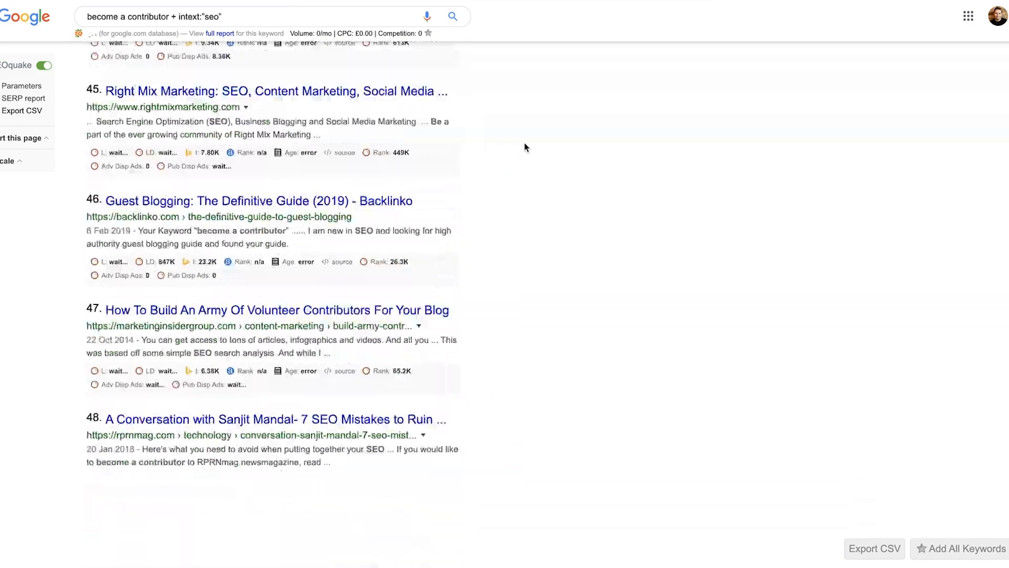
scroll(down, 3)
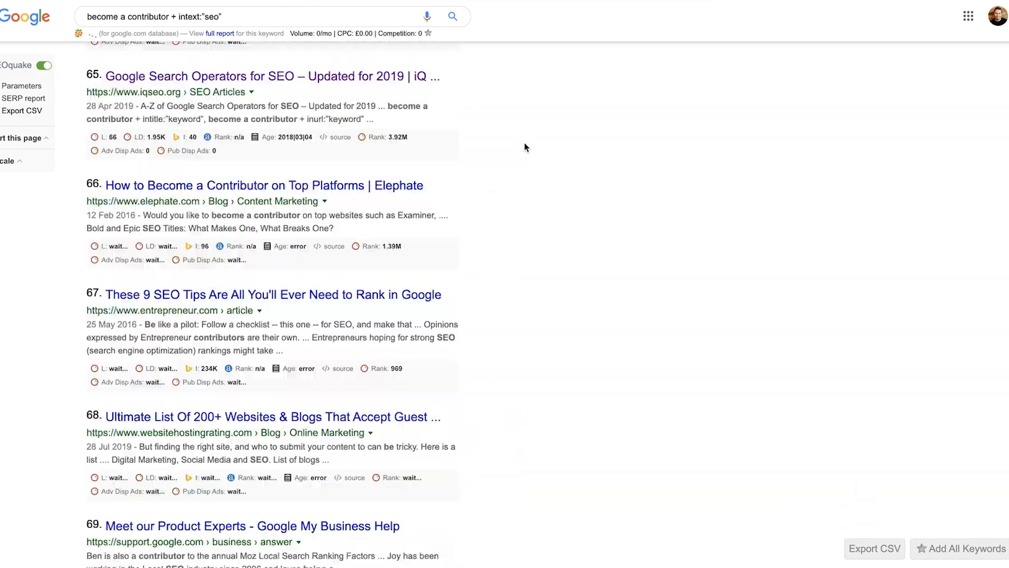
scroll(up, 3)
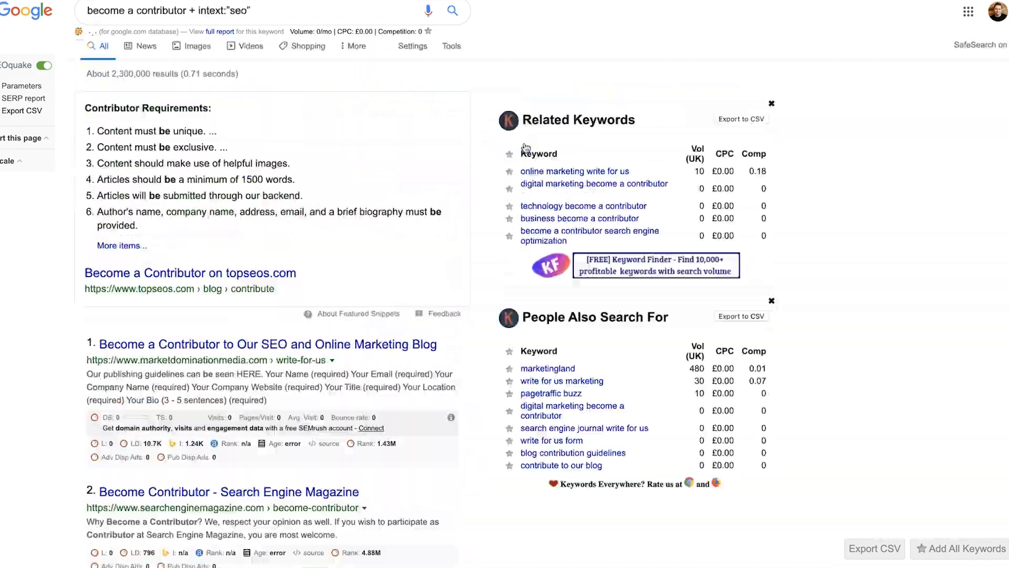
scroll(up, 3)
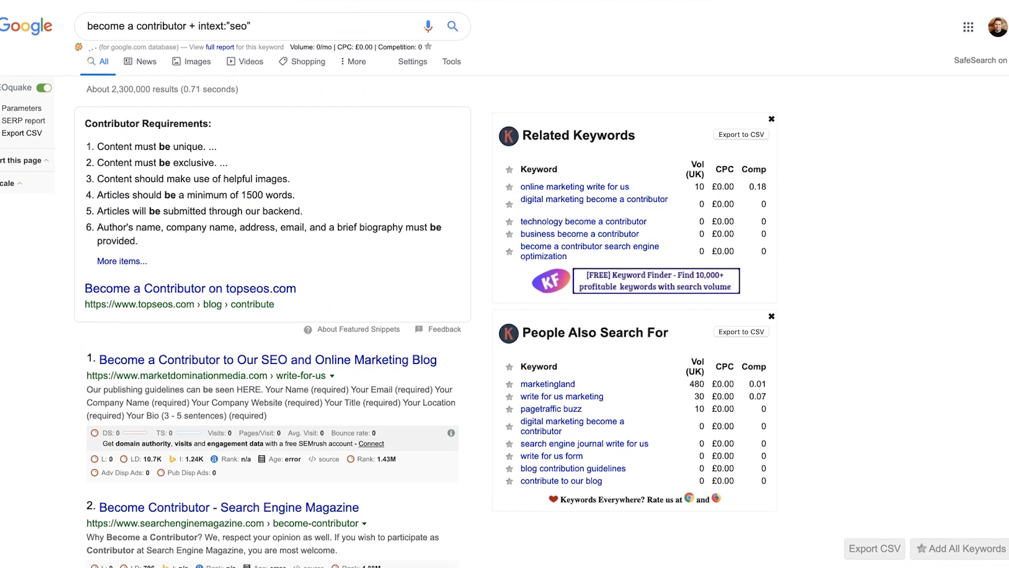
mouse_move(185, 188)
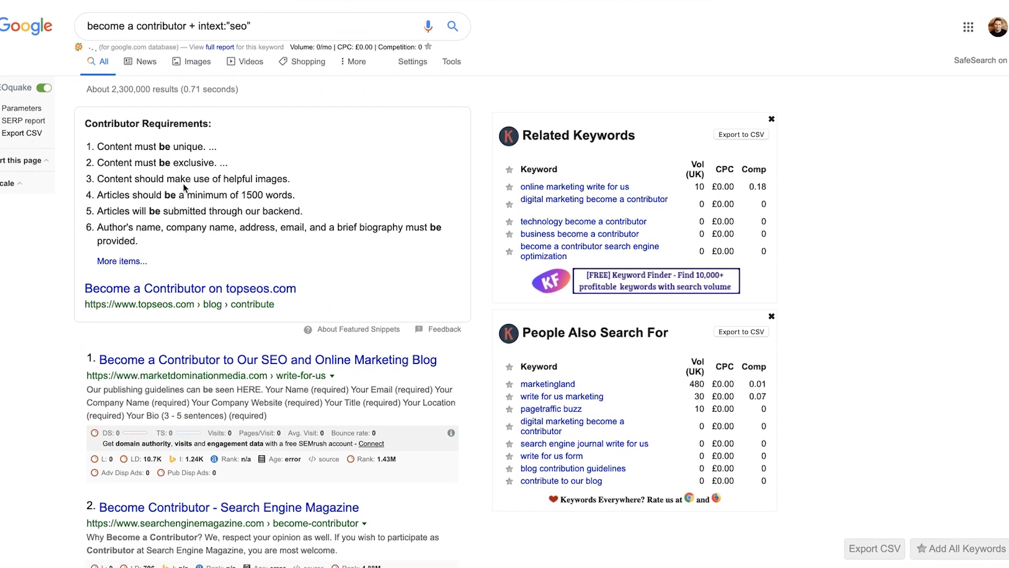
mouse_move(351, 200)
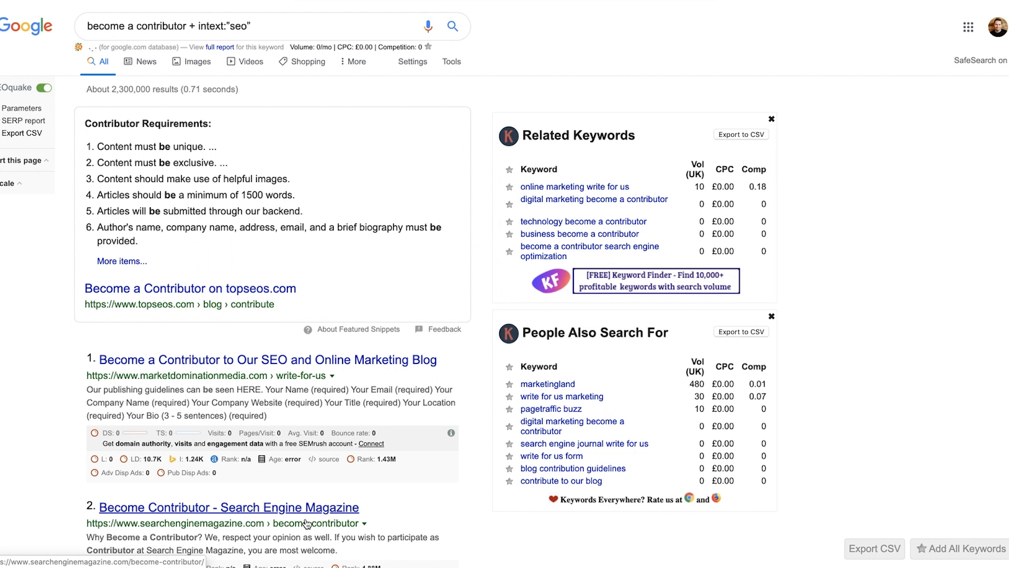
mouse_move(343, 525)
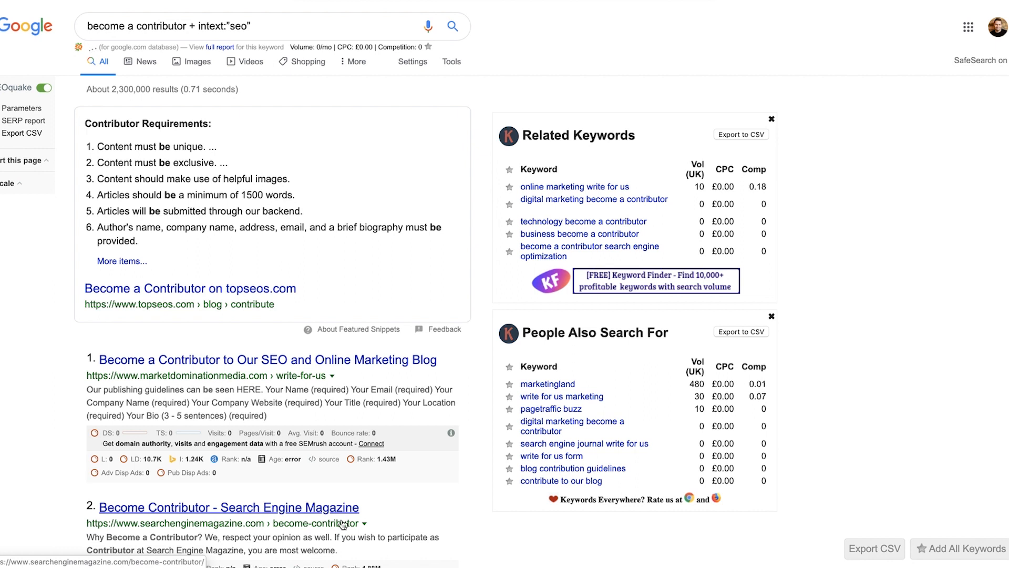
mouse_move(550, 430)
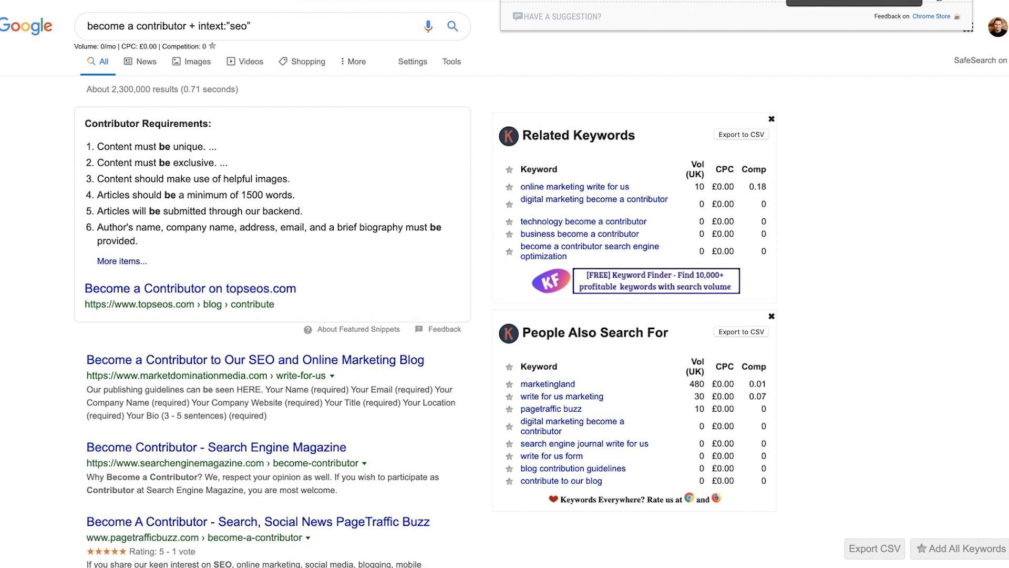
mouse_move(899, 198)
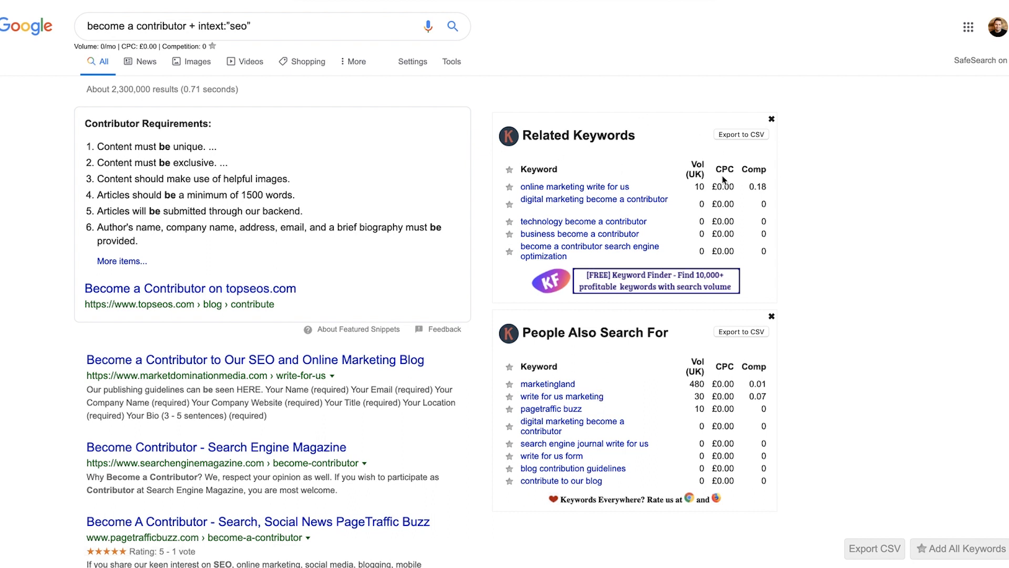
mouse_move(611, 127)
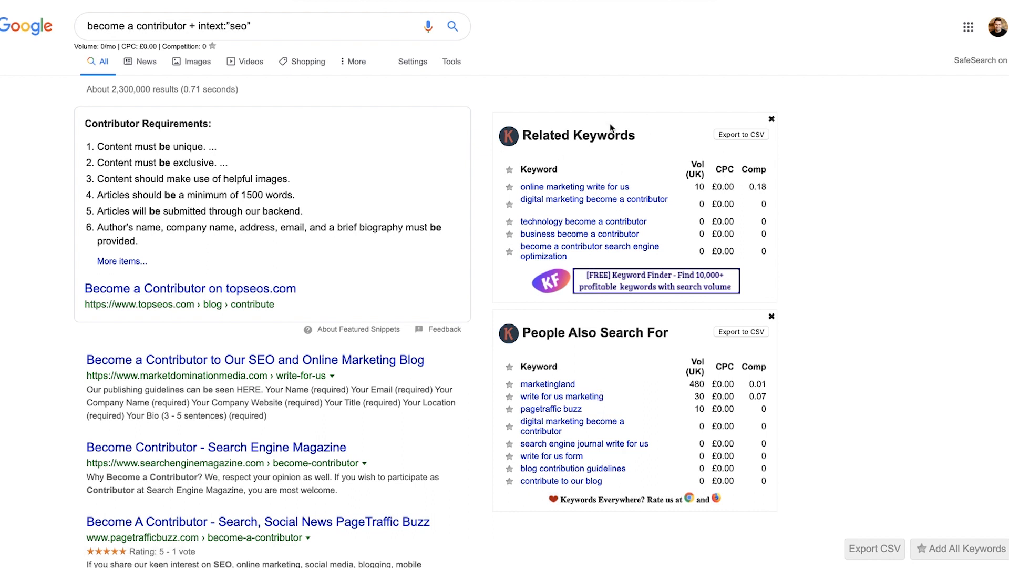
mouse_move(932, 242)
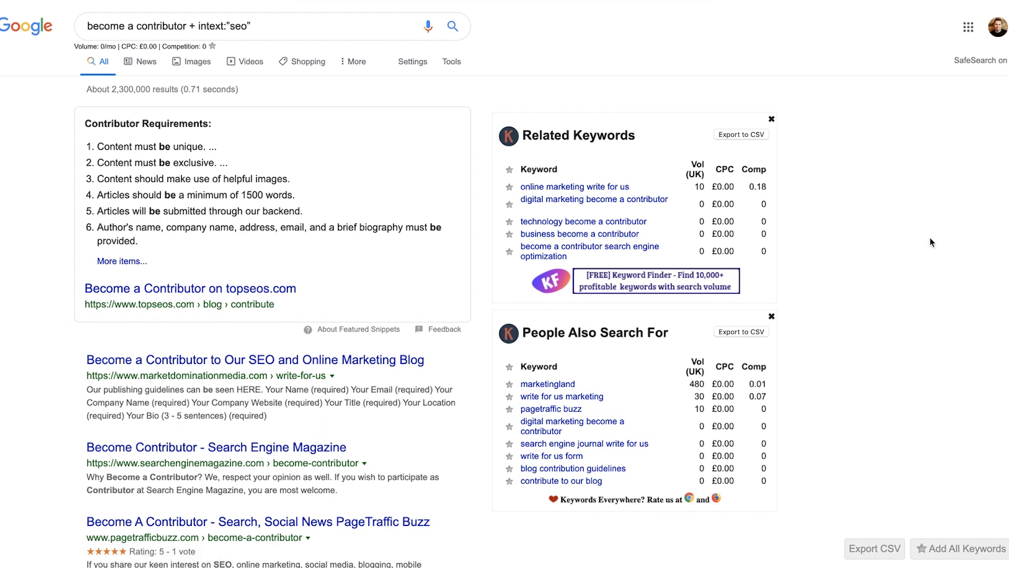
mouse_move(913, 243)
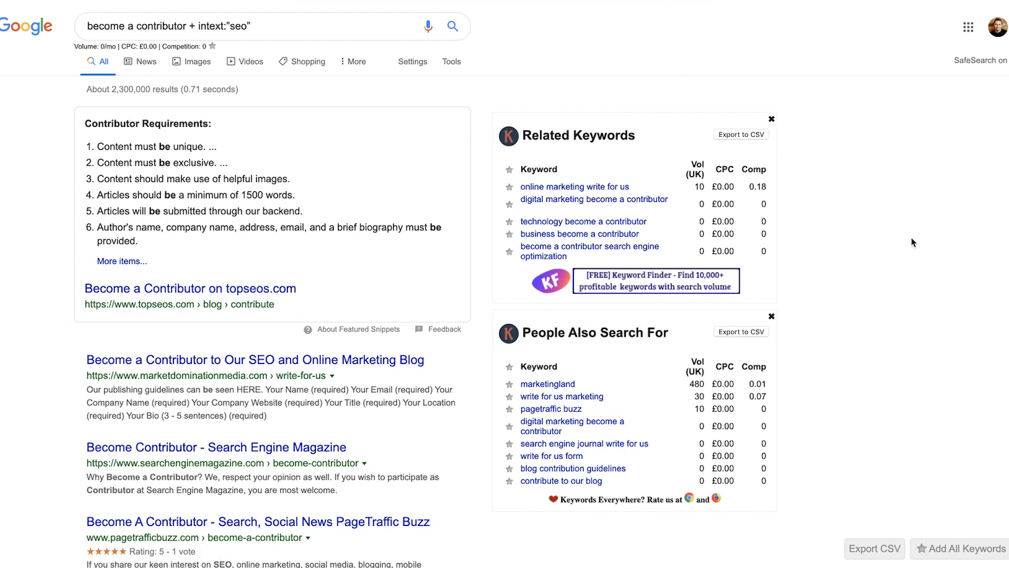
mouse_move(586, 431)
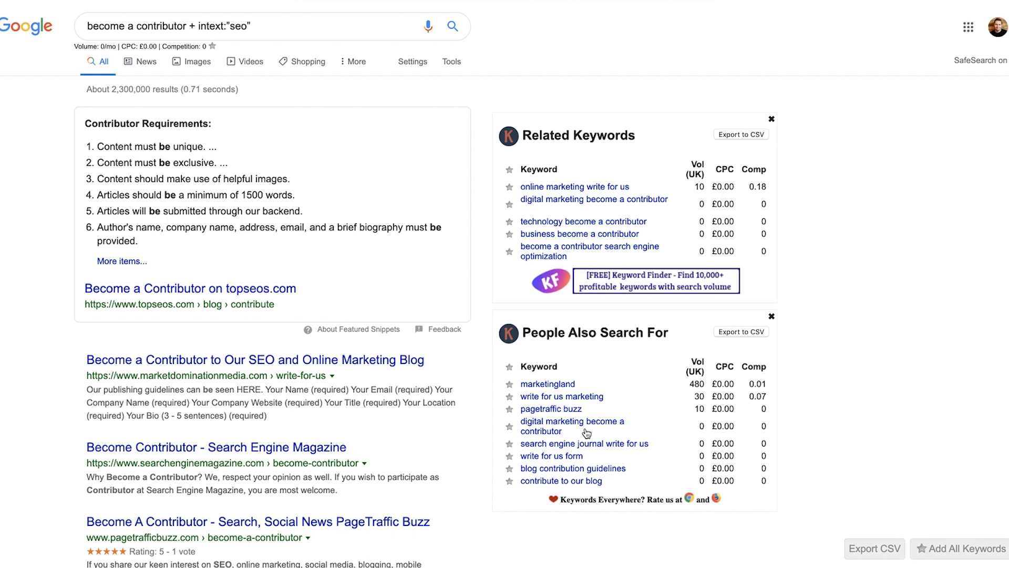
mouse_move(624, 337)
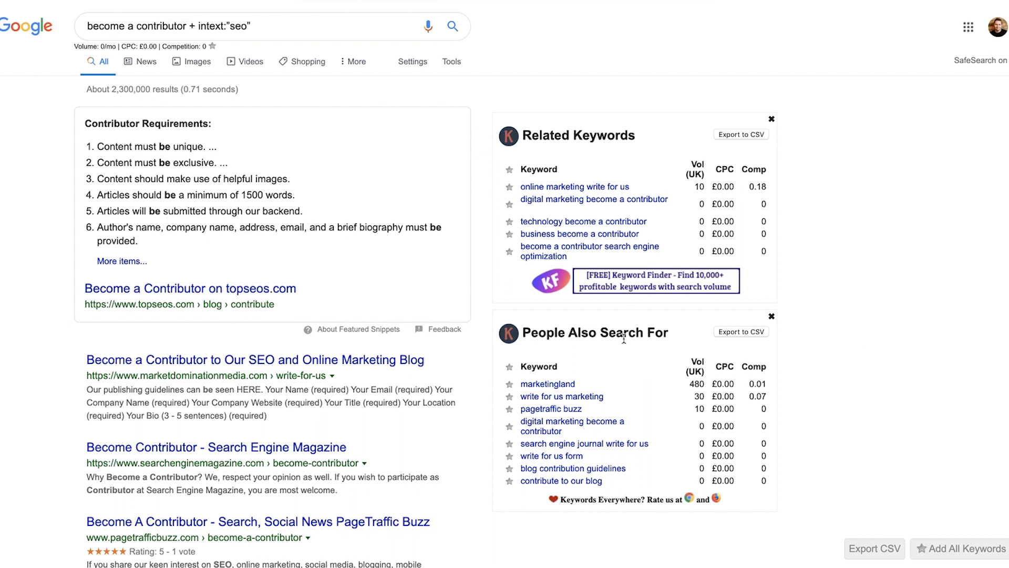
mouse_move(881, 328)
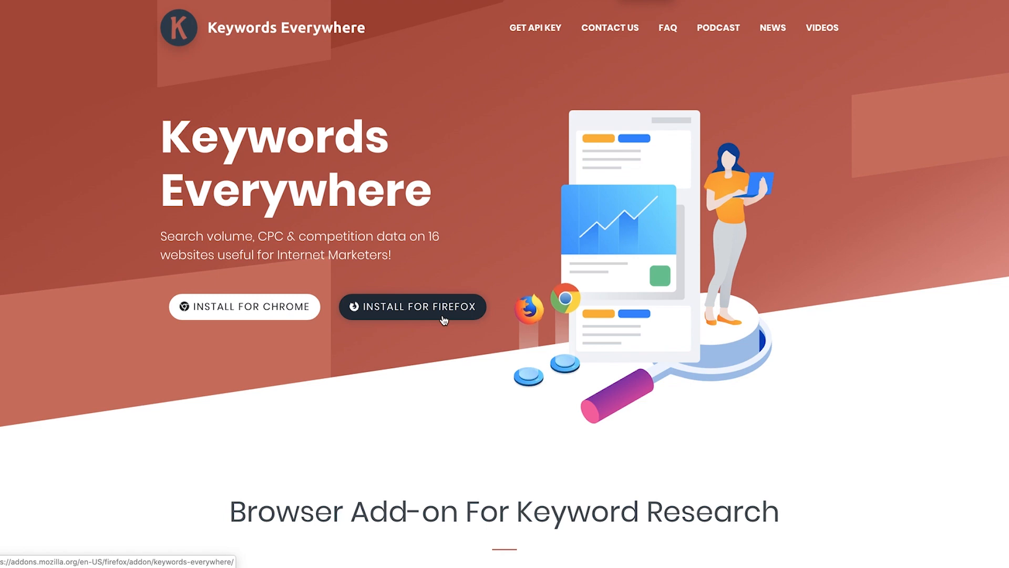
mouse_move(419, 380)
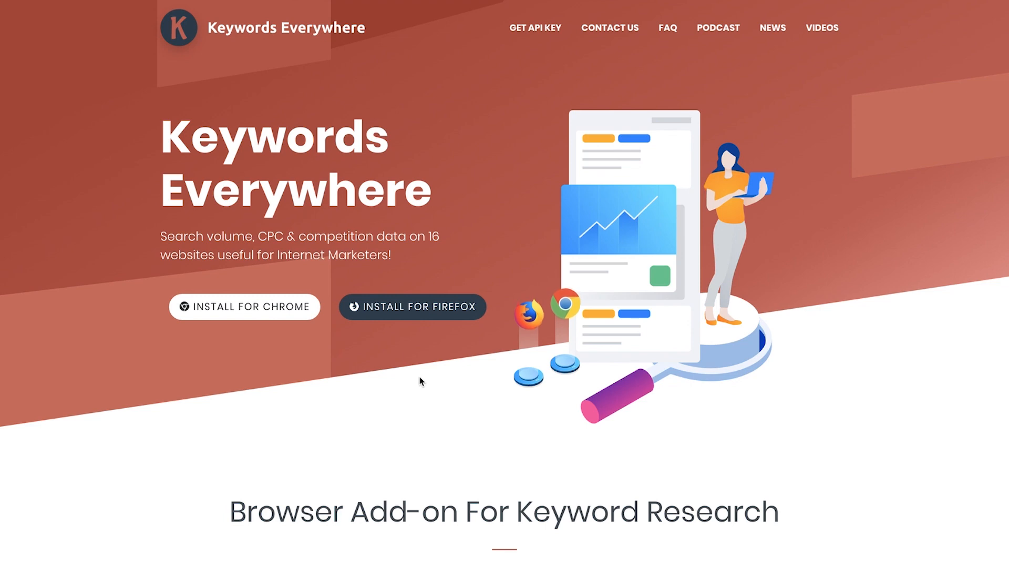
mouse_move(332, 77)
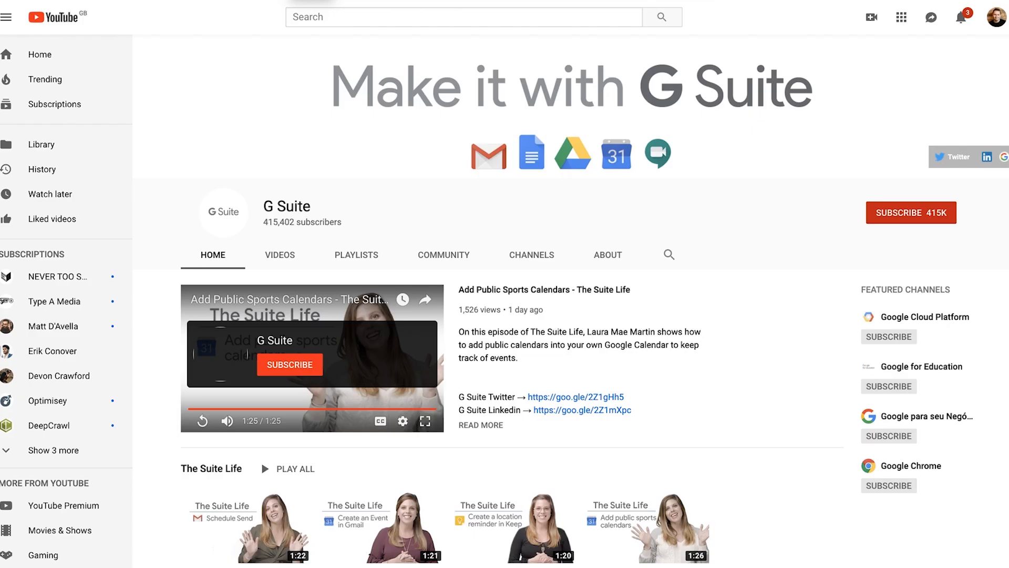
mouse_move(653, 297)
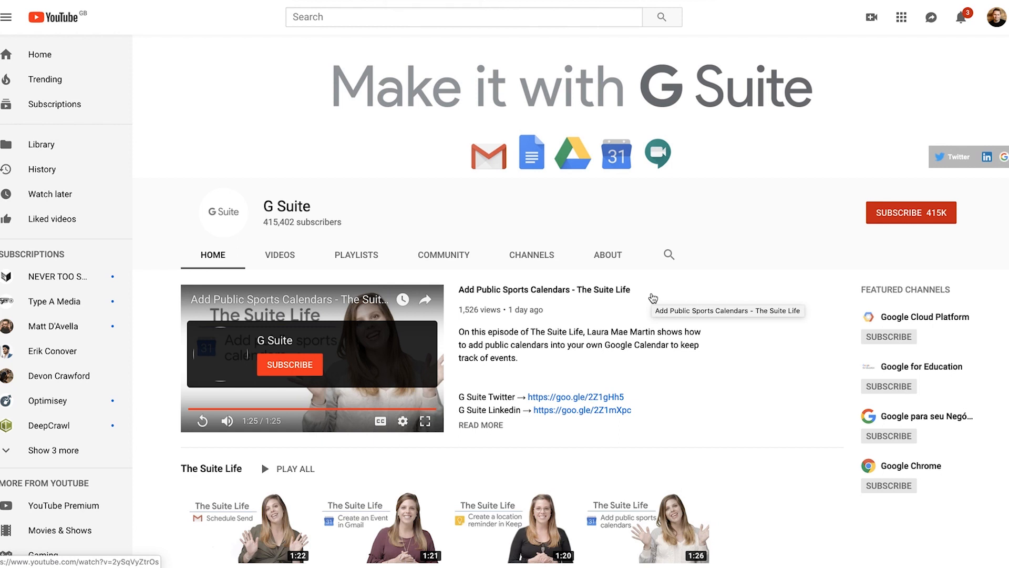
mouse_move(738, 338)
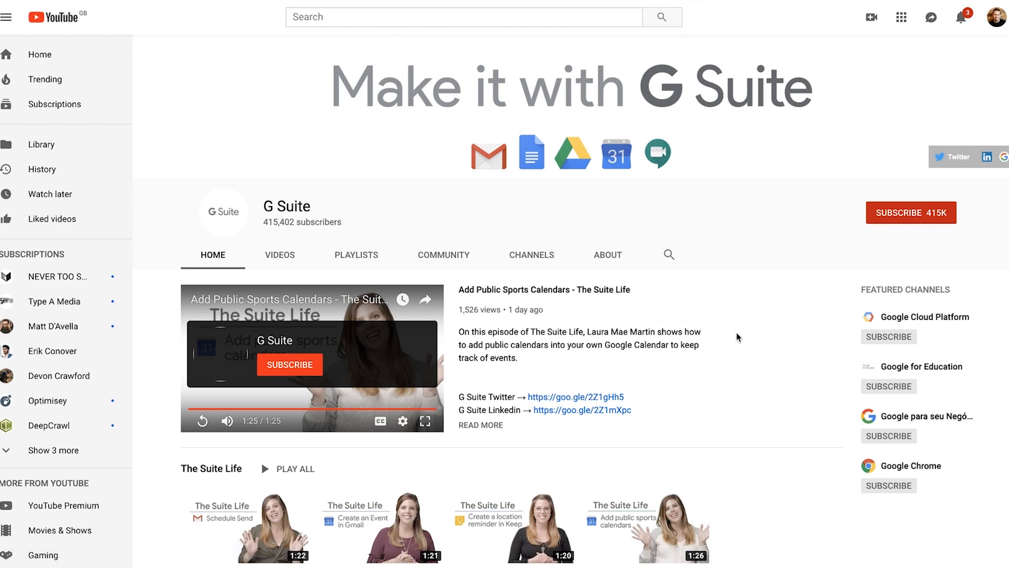
scroll(down, 3)
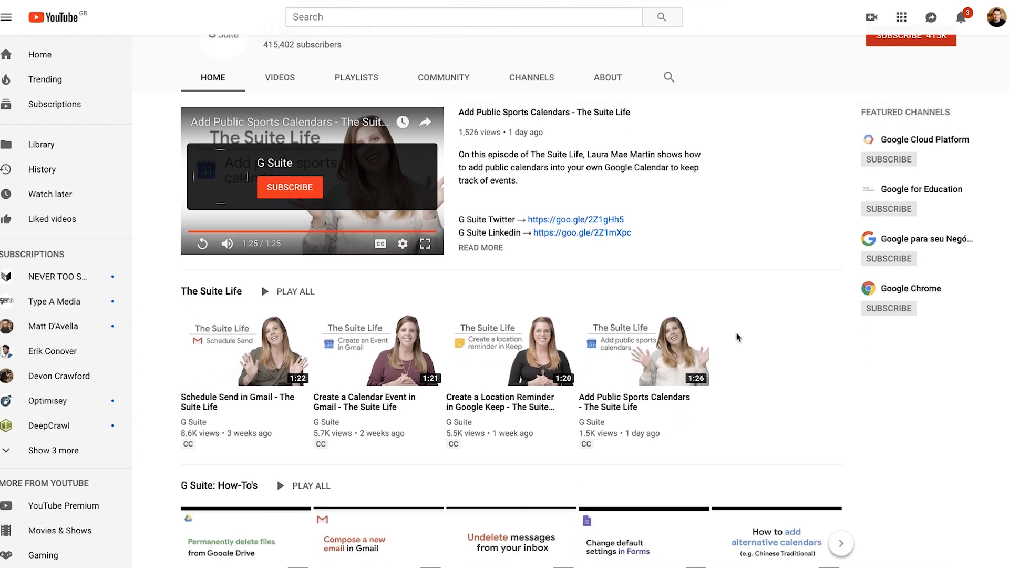
scroll(down, 3)
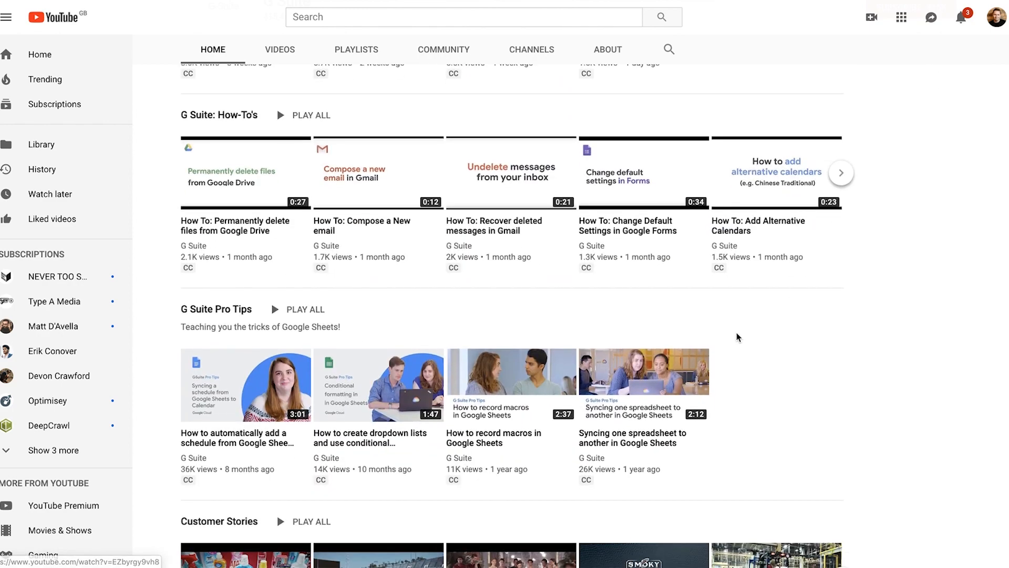
scroll(down, 3)
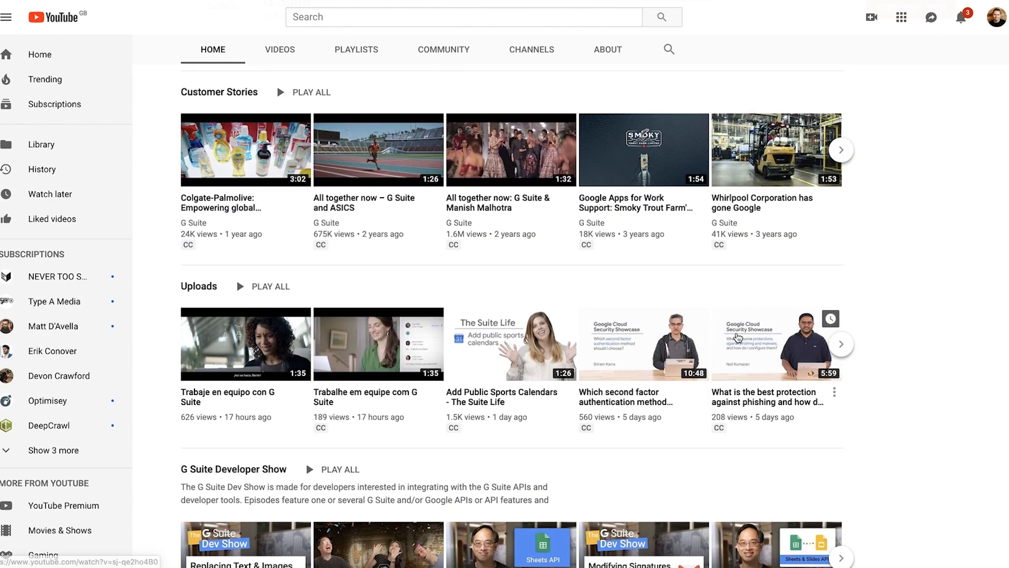
scroll(down, 3)
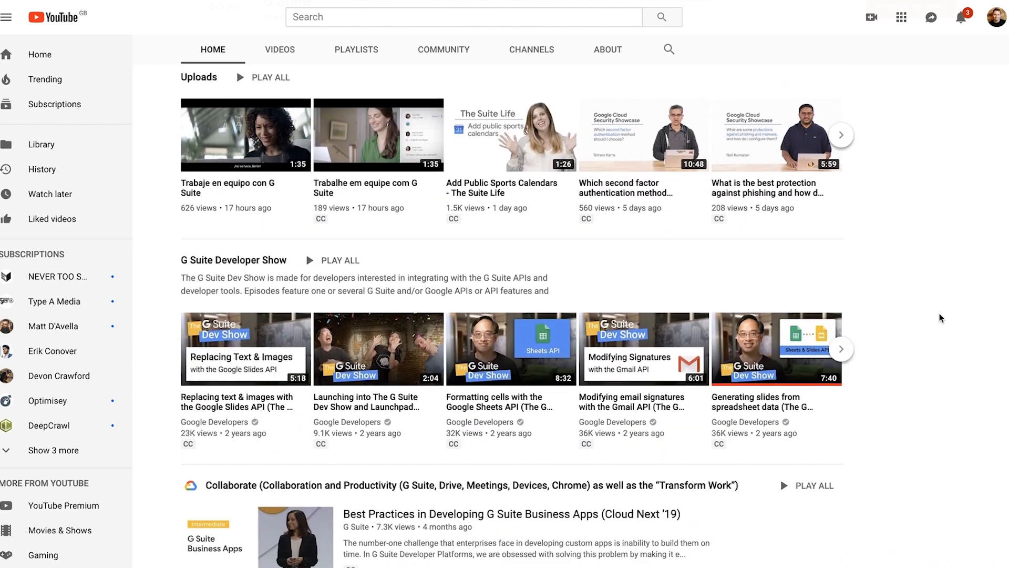
scroll(down, 3)
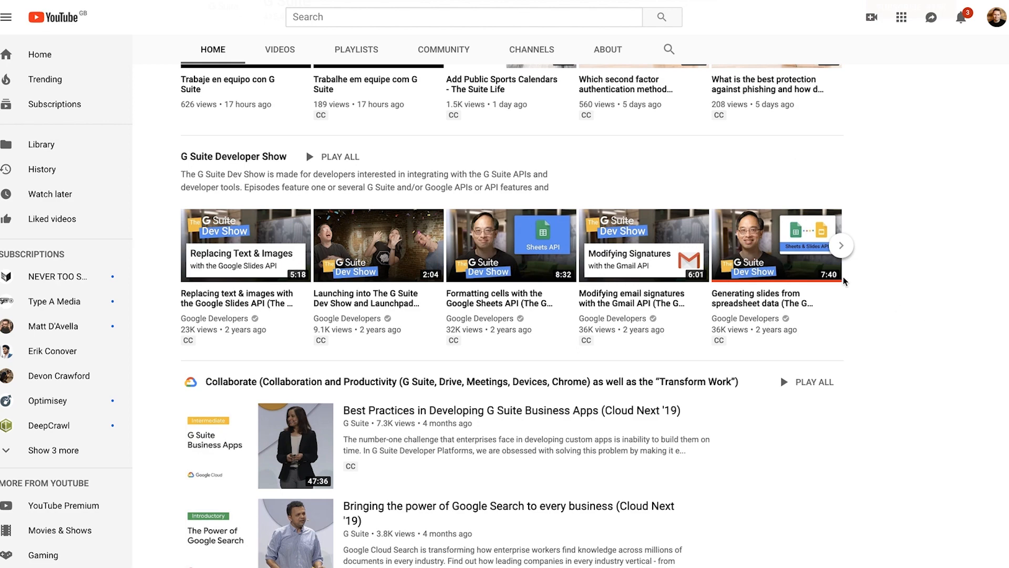
scroll(down, 3)
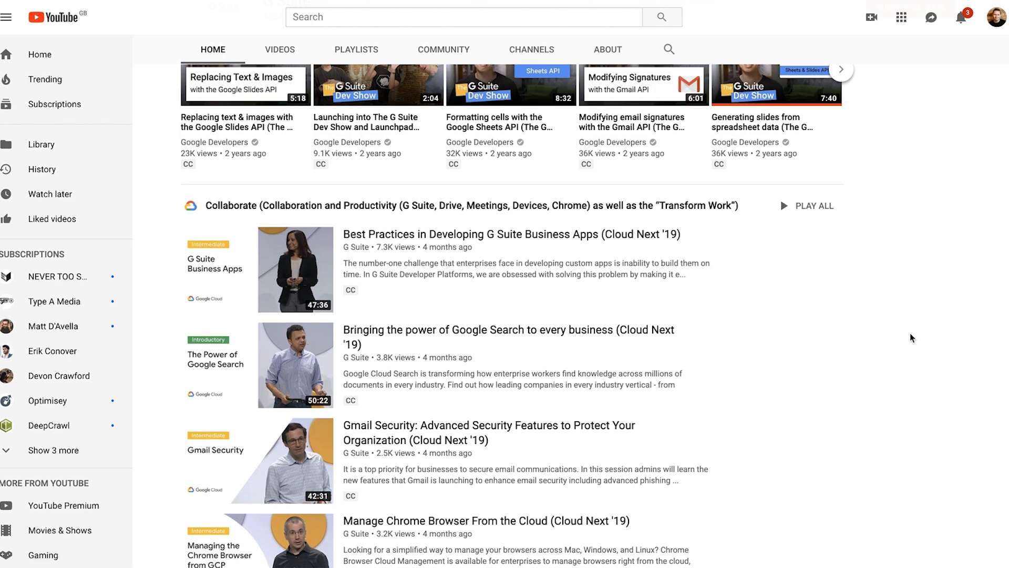
scroll(up, 3)
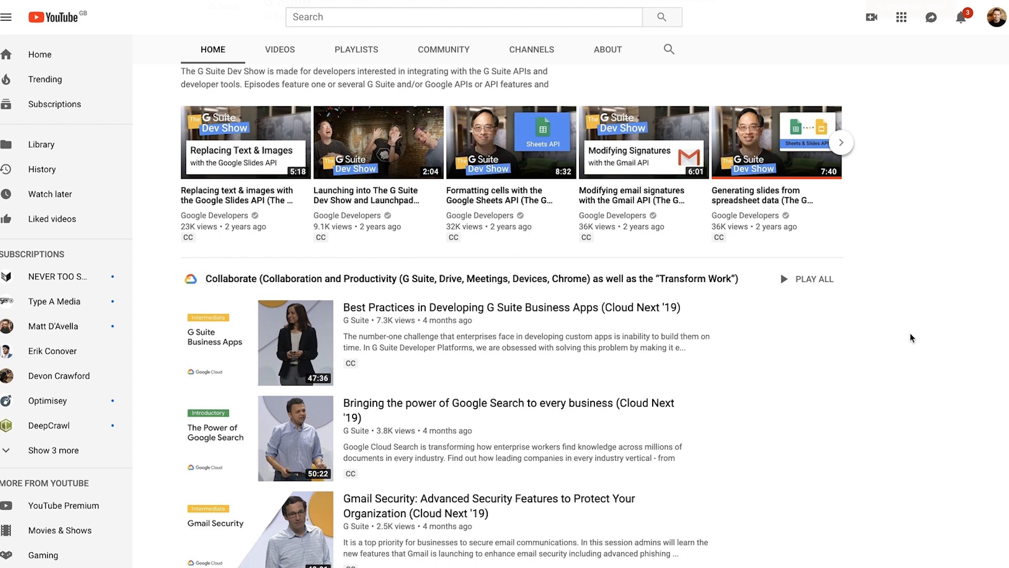
mouse_move(907, 336)
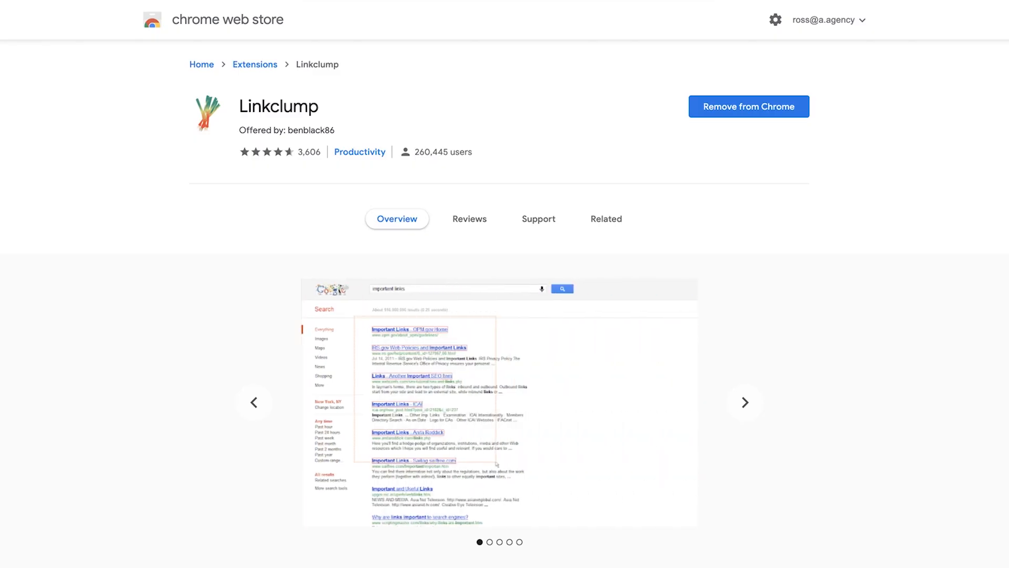
mouse_move(801, 219)
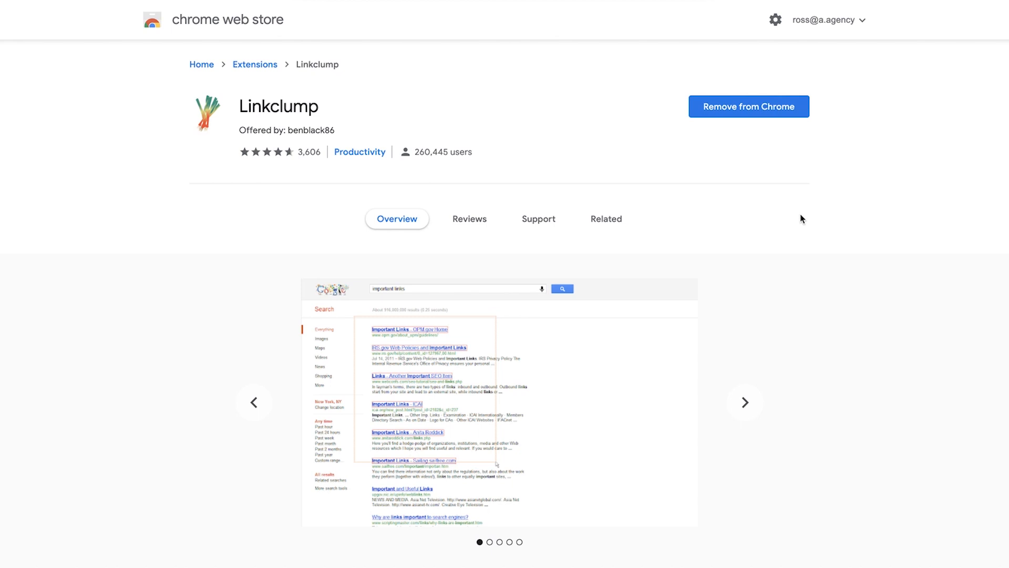
Advance the Linkclump screenshot carousel to the second example image
click(744, 403)
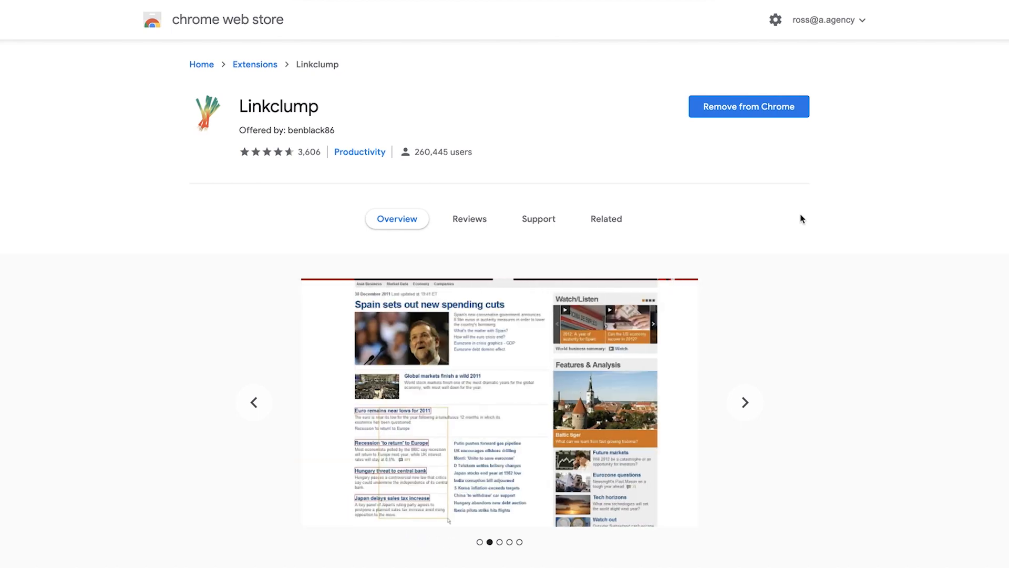
mouse_move(231, 185)
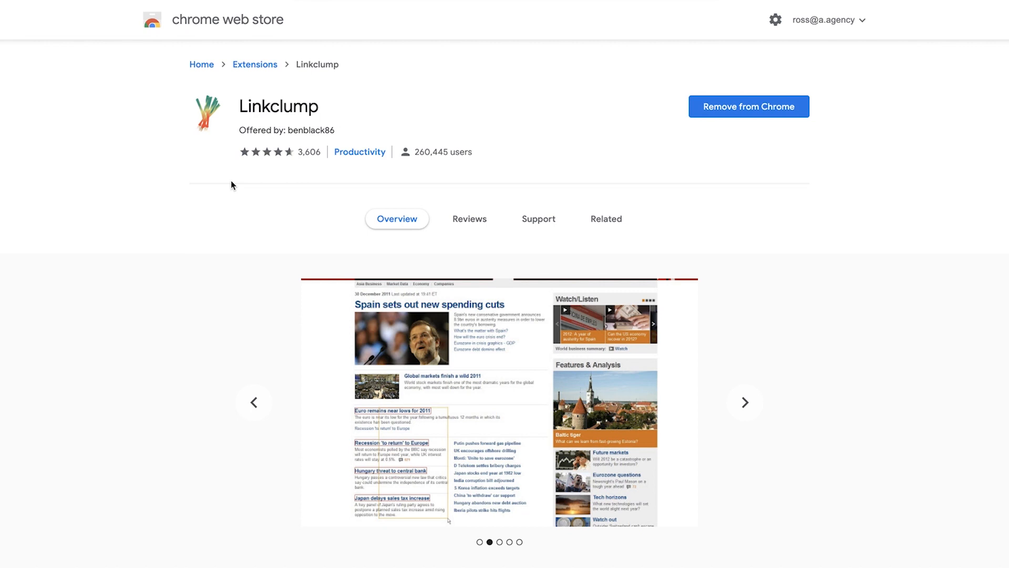
click(744, 402)
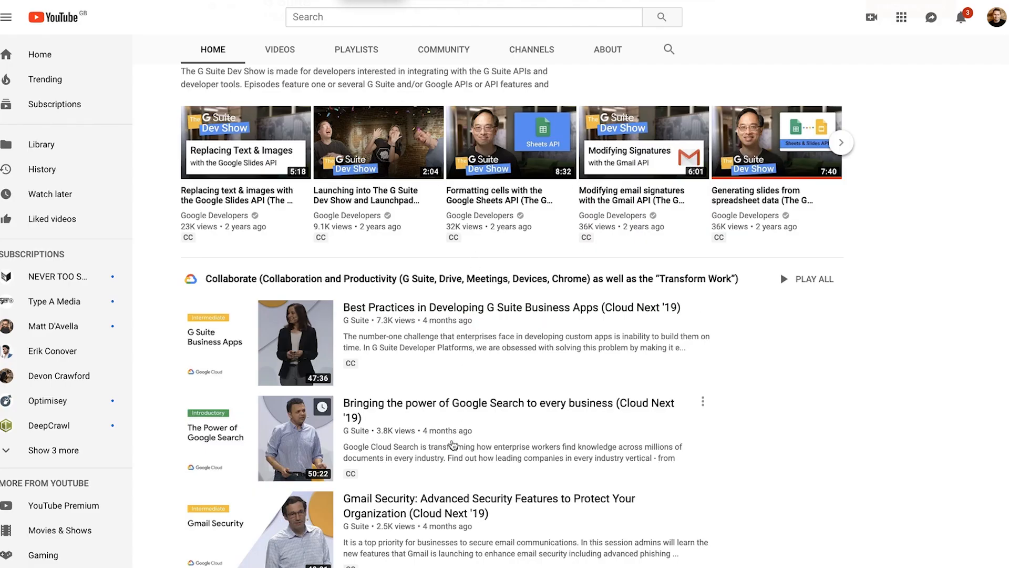
mouse_move(487, 303)
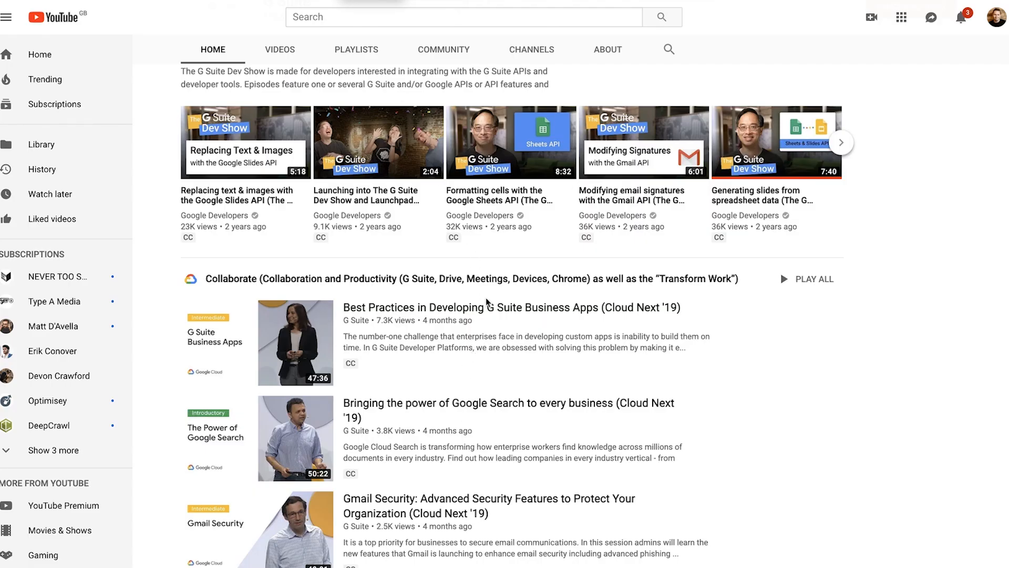
mouse_move(610, 294)
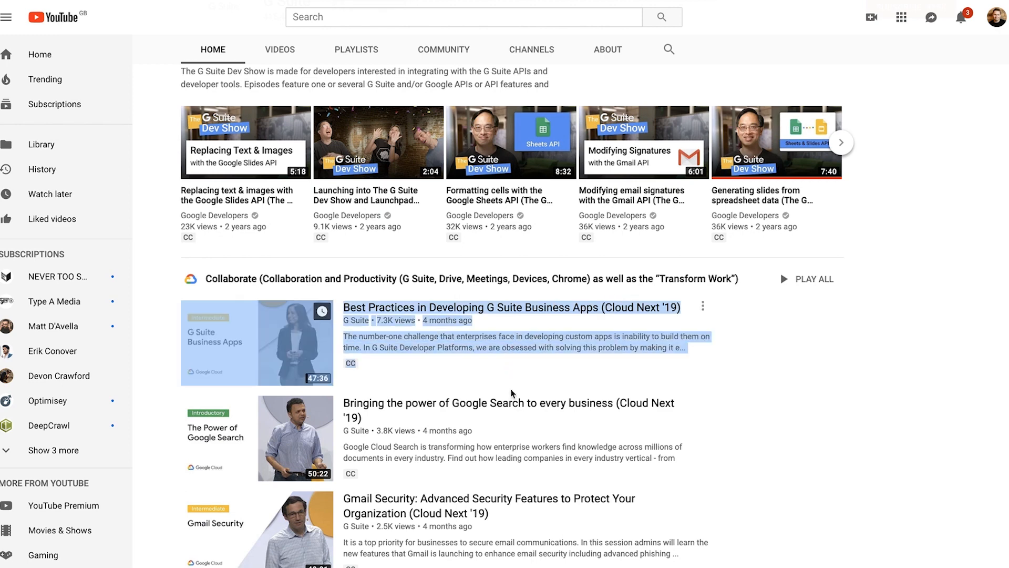
mouse_move(836, 404)
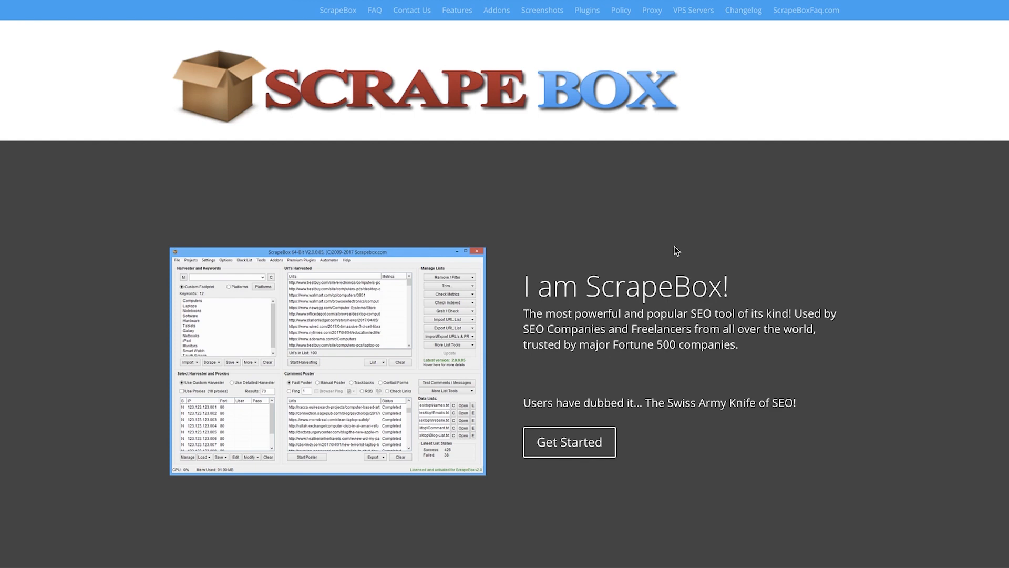
mouse_move(270, 33)
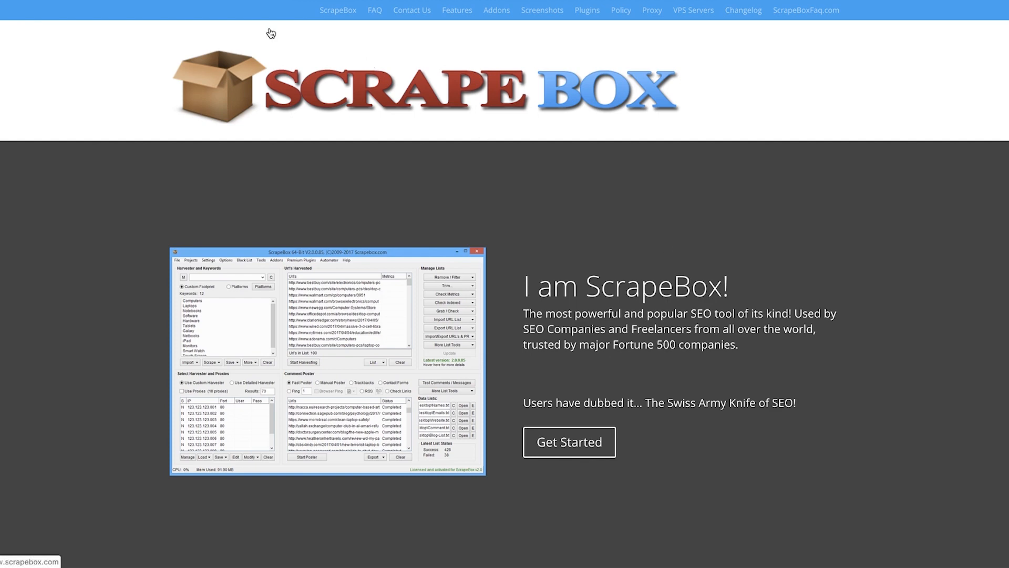
scroll(down, 3)
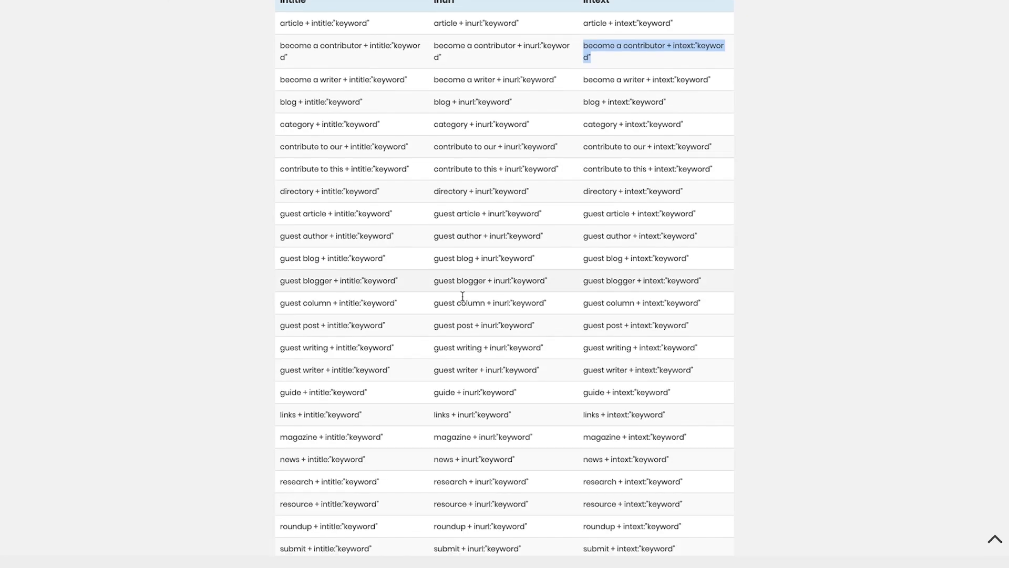
scroll(up, 3)
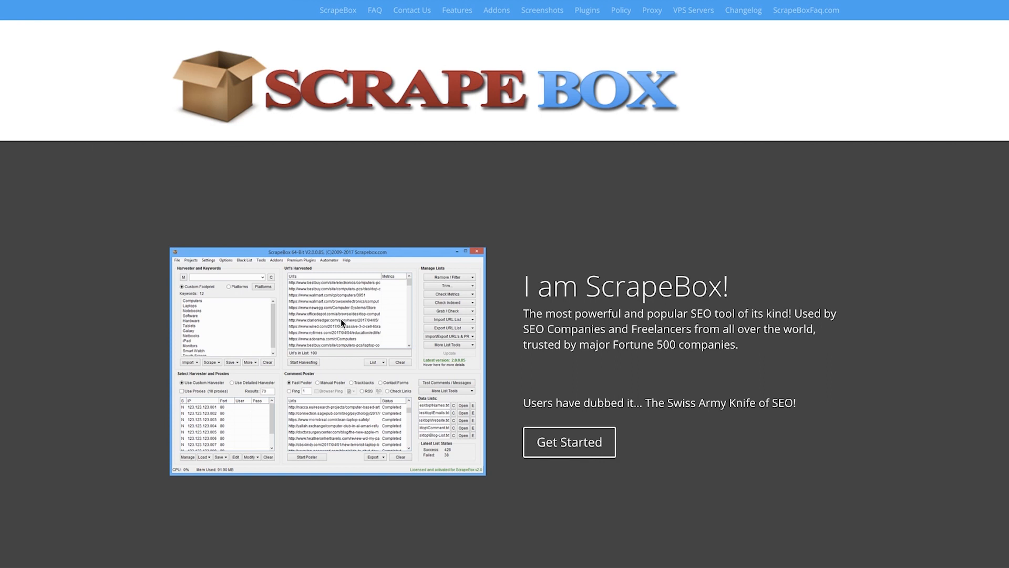
mouse_move(455, 334)
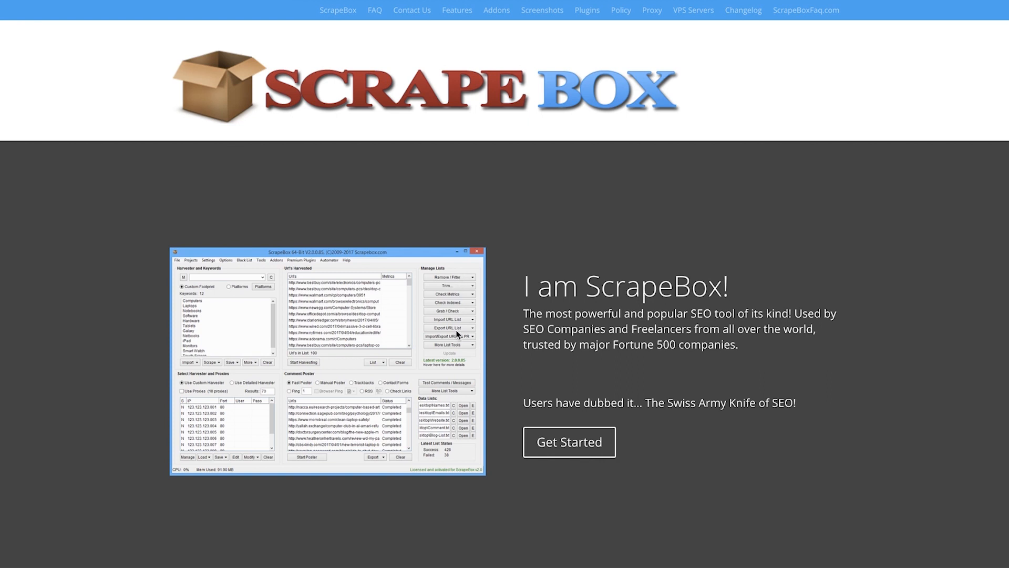
mouse_move(661, 271)
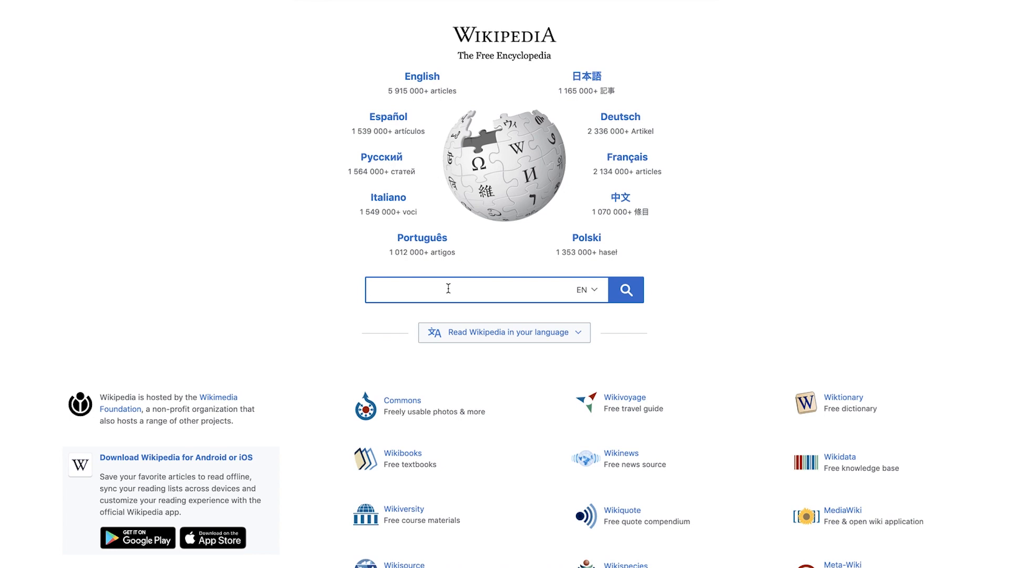
Search Wikipedia for basketball and go to the Basketball article
text(basketball)
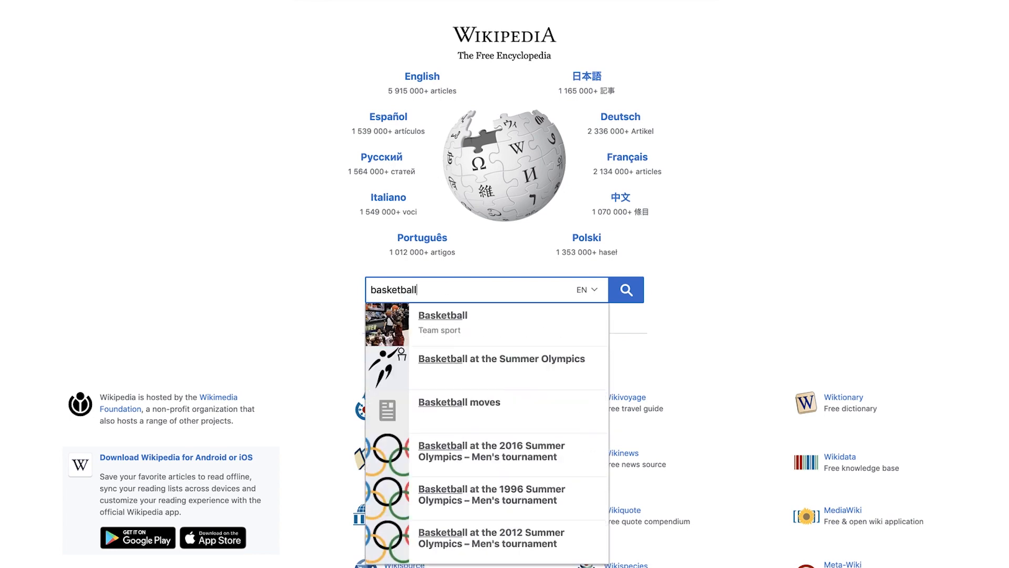
click(443, 315)
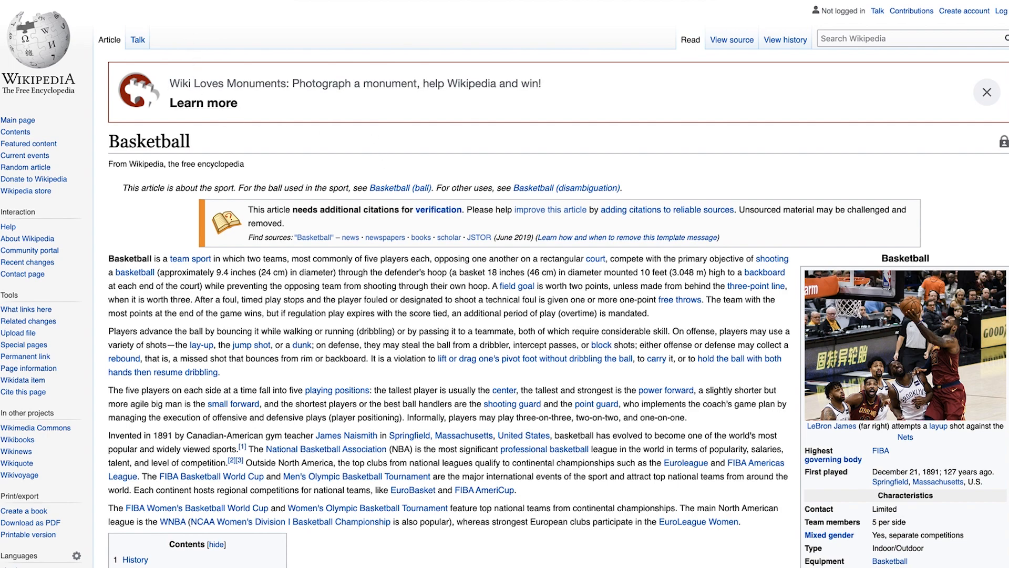
scroll(down, 3)
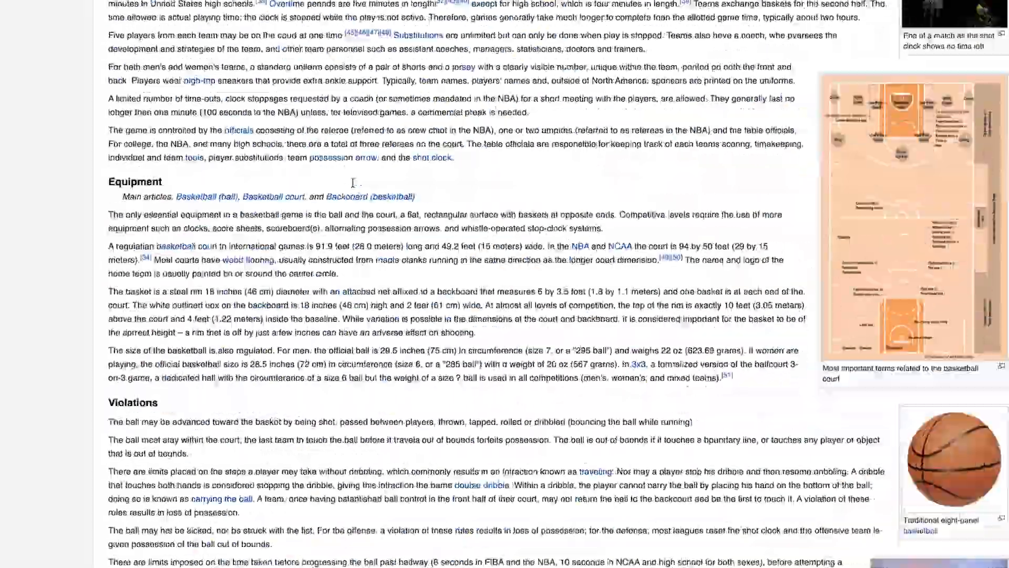
scroll(down, 3)
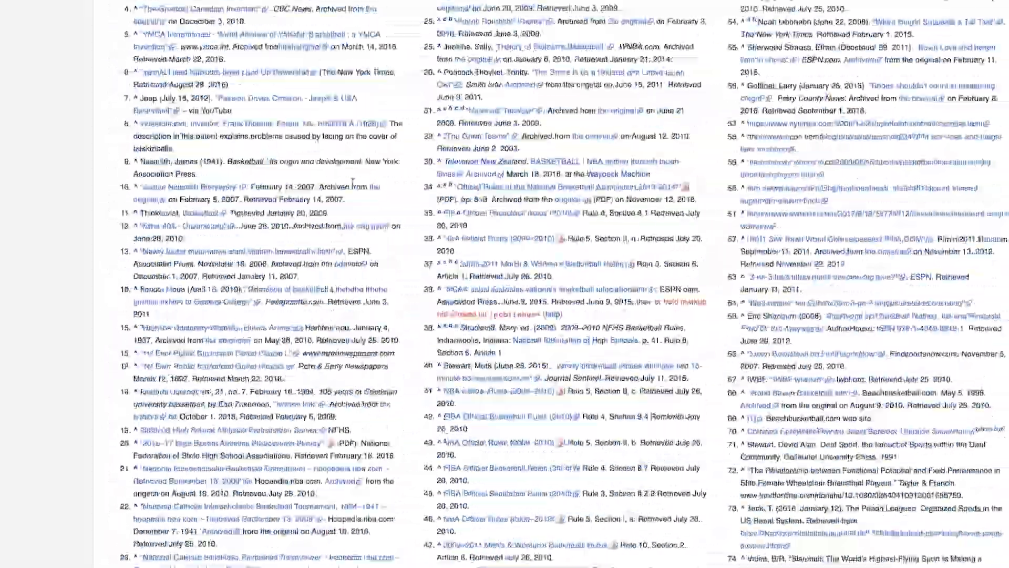
scroll(up, 3)
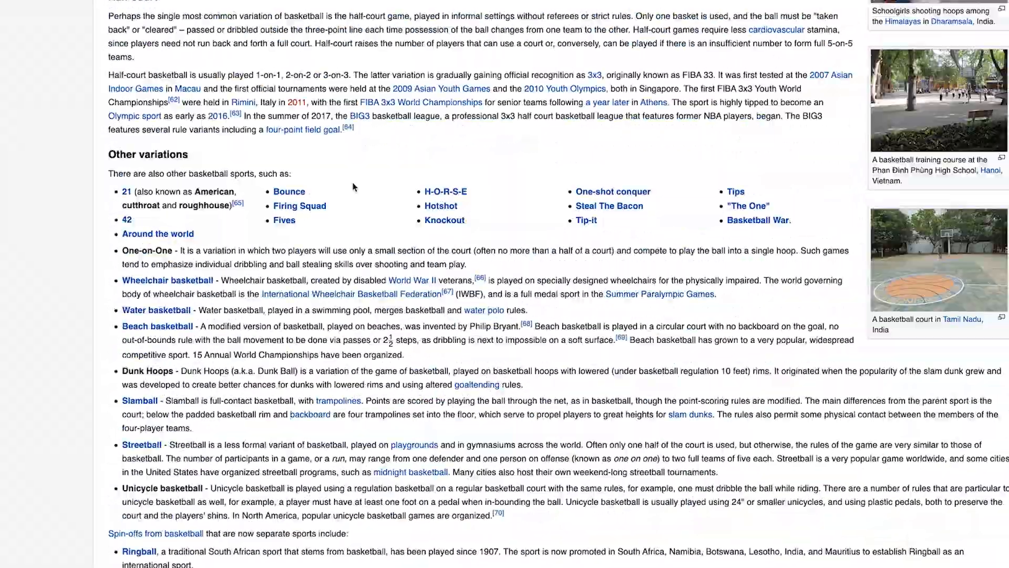
scroll(up, 3)
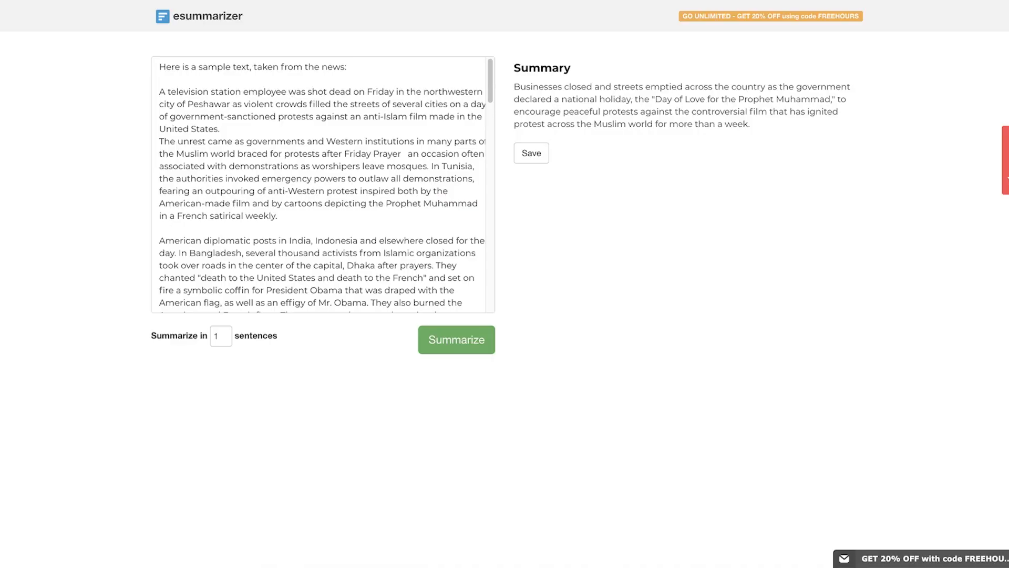
Summarize the sample news text in 3 sentences with esummarizer and view the result
text(https://en.wikipedia.org/wiki/Basketball)
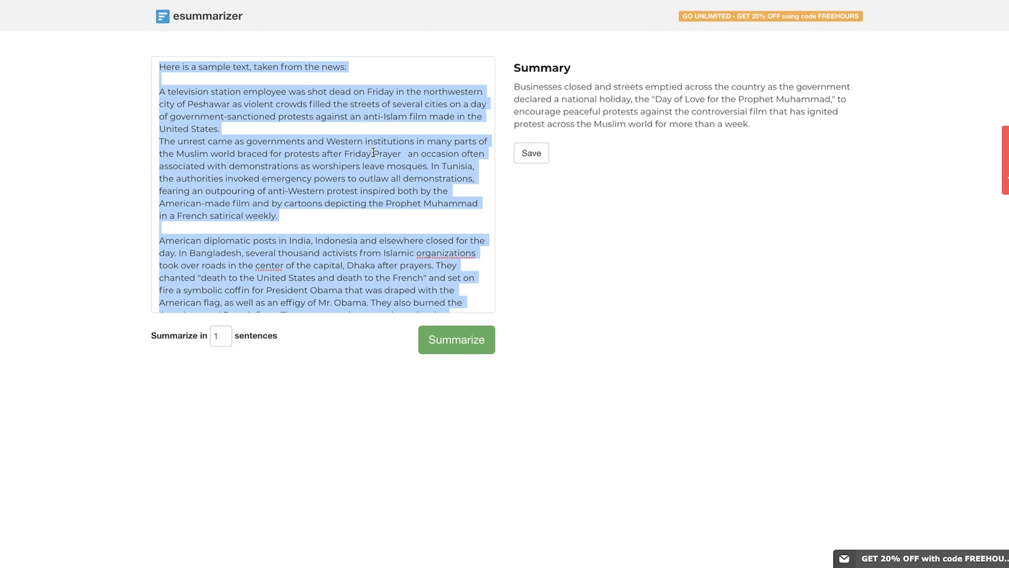
click(222, 335)
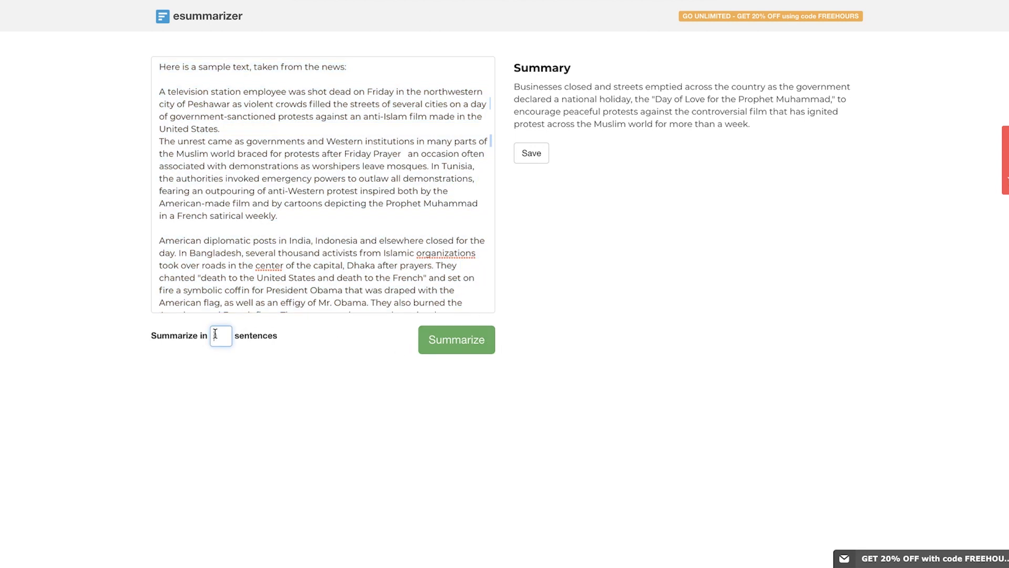
text(3)
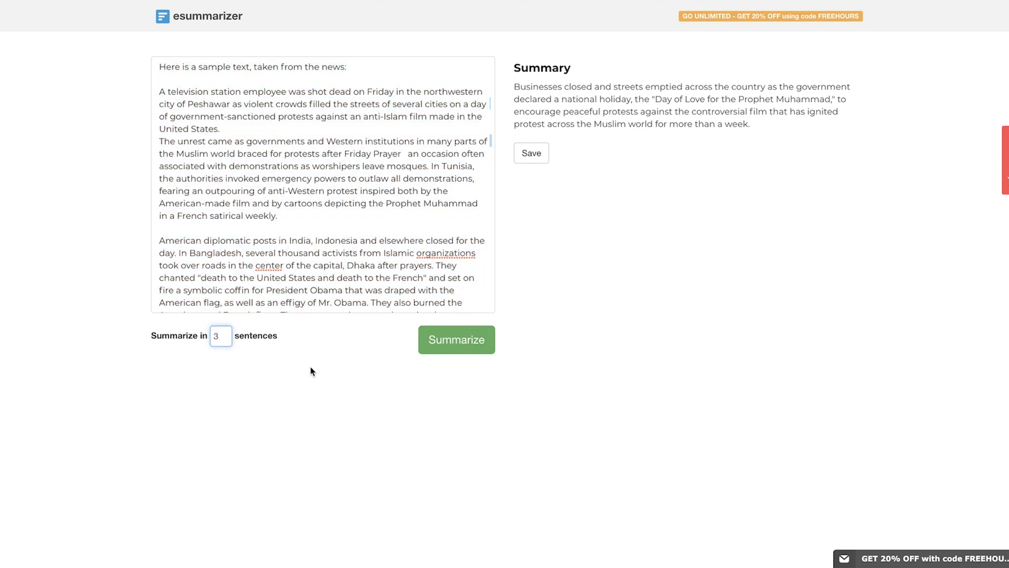
click(456, 340)
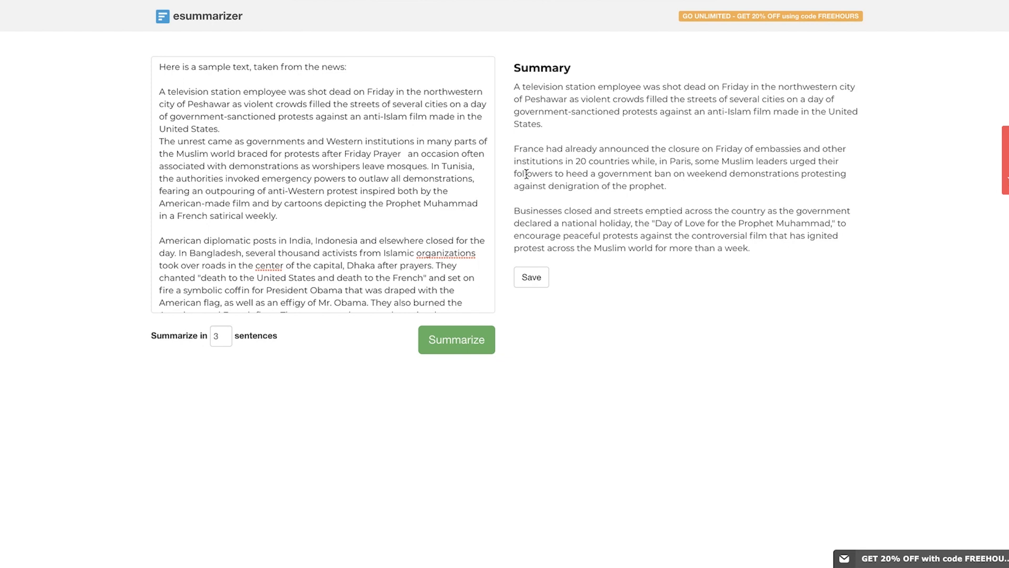
scroll(down, 3)
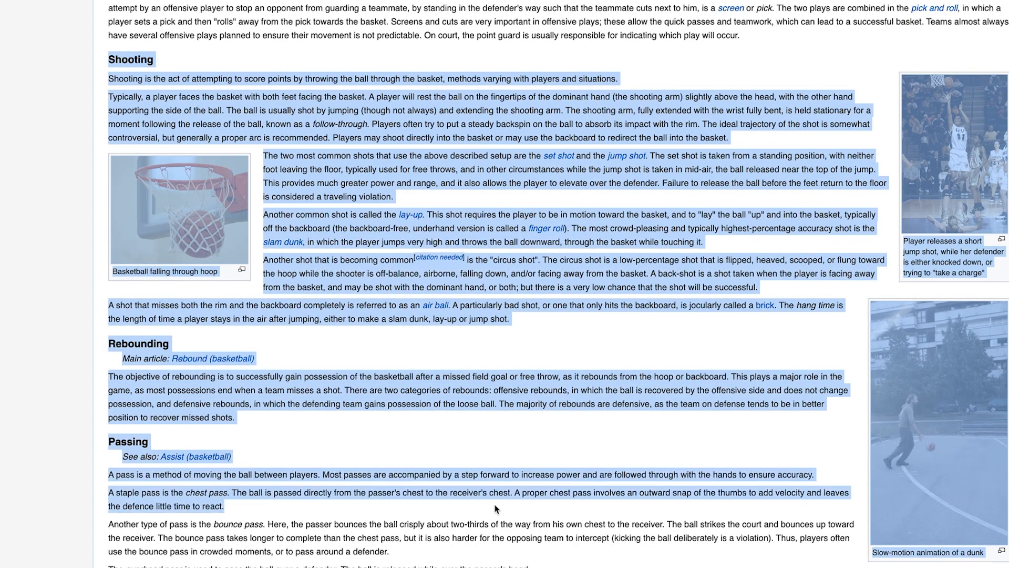
Scroll down the Basketball article before selecting its text
scroll(down, 3)
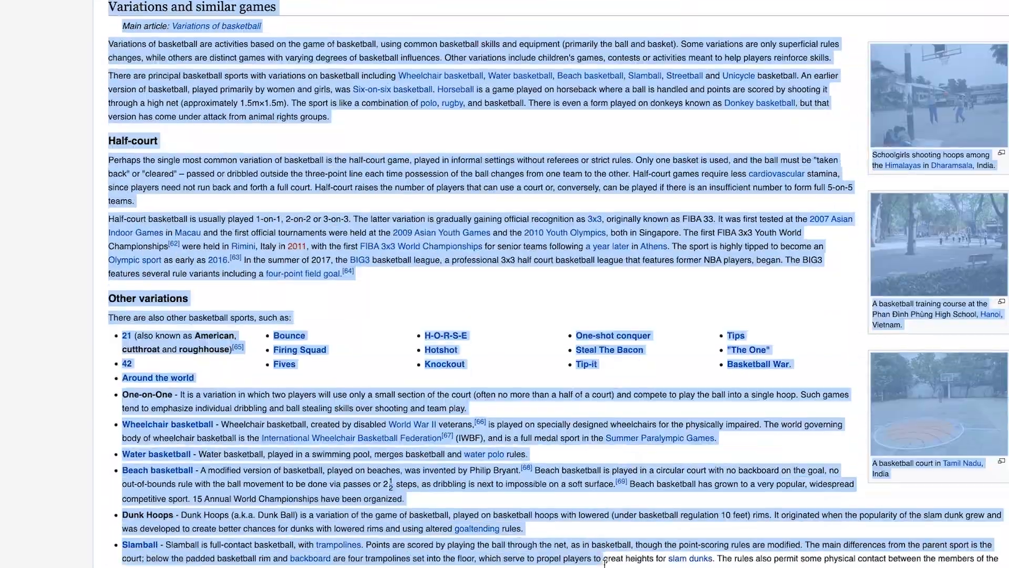
scroll(down, 3)
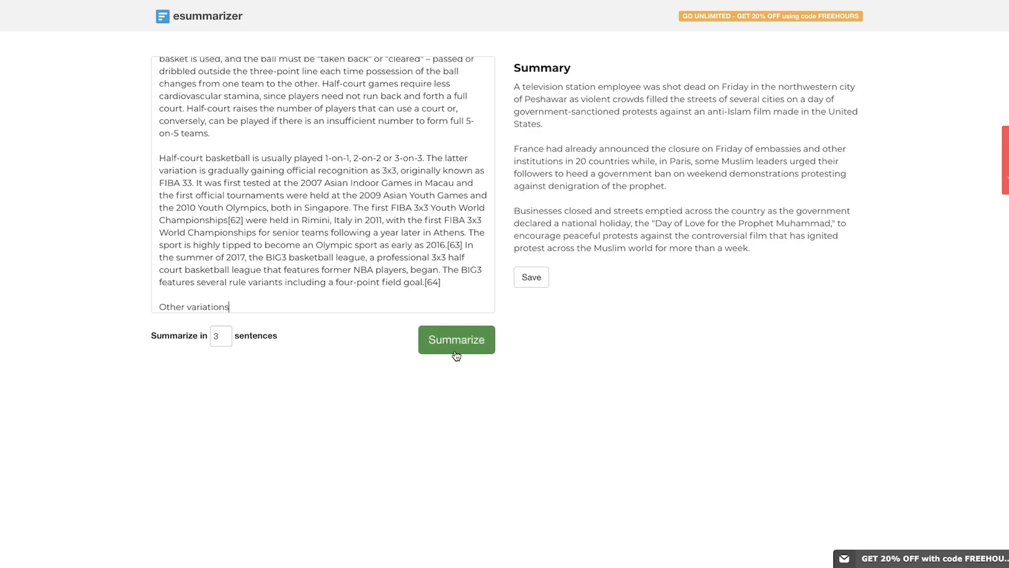
click(456, 339)
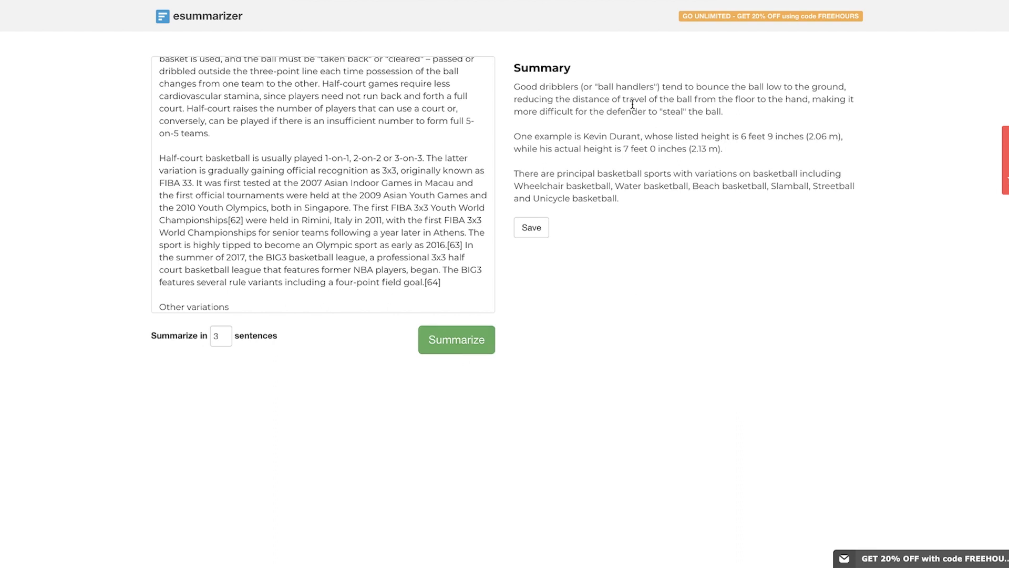
mouse_move(550, 88)
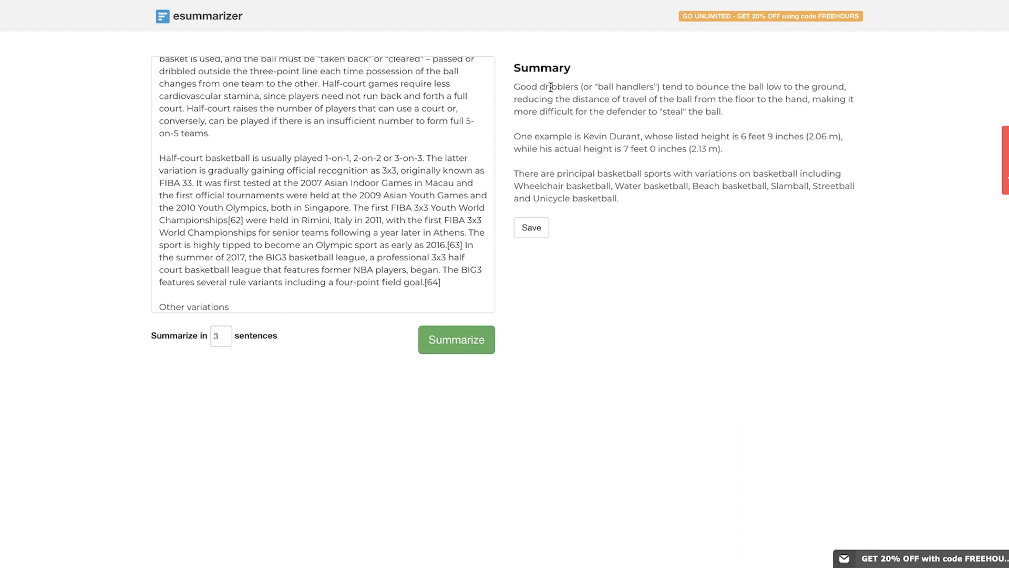
mouse_move(708, 116)
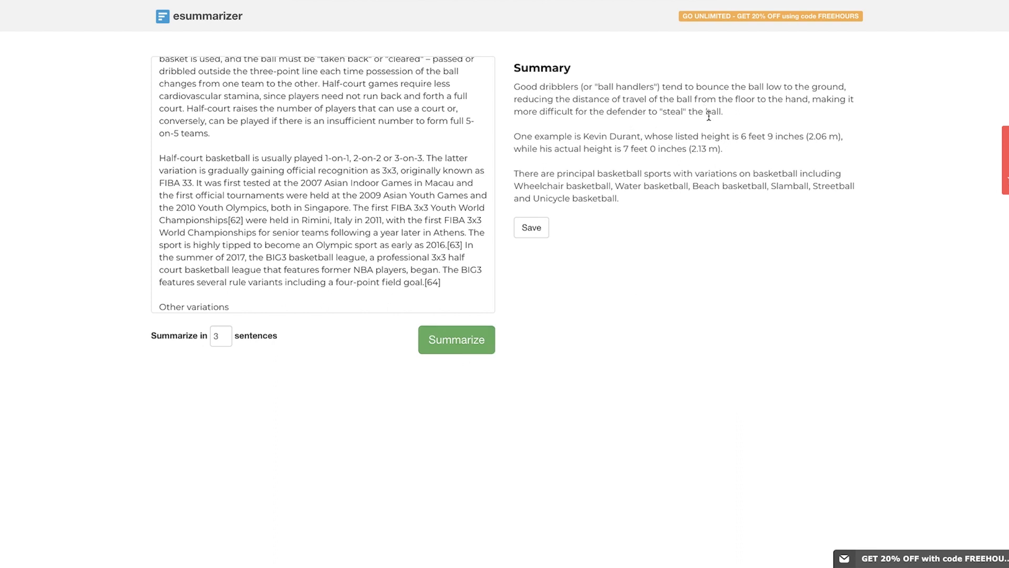
mouse_move(727, 203)
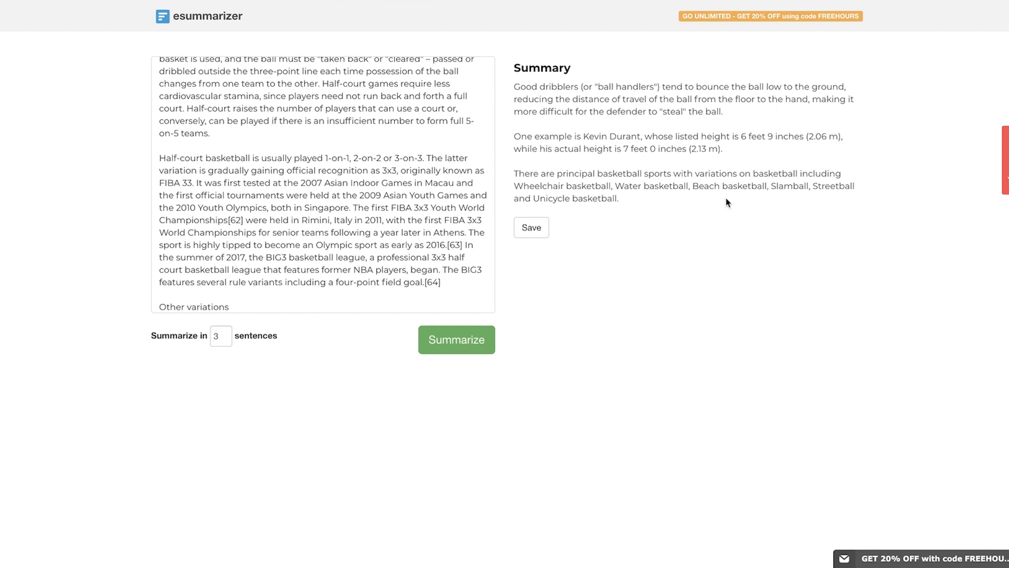
mouse_move(596, 200)
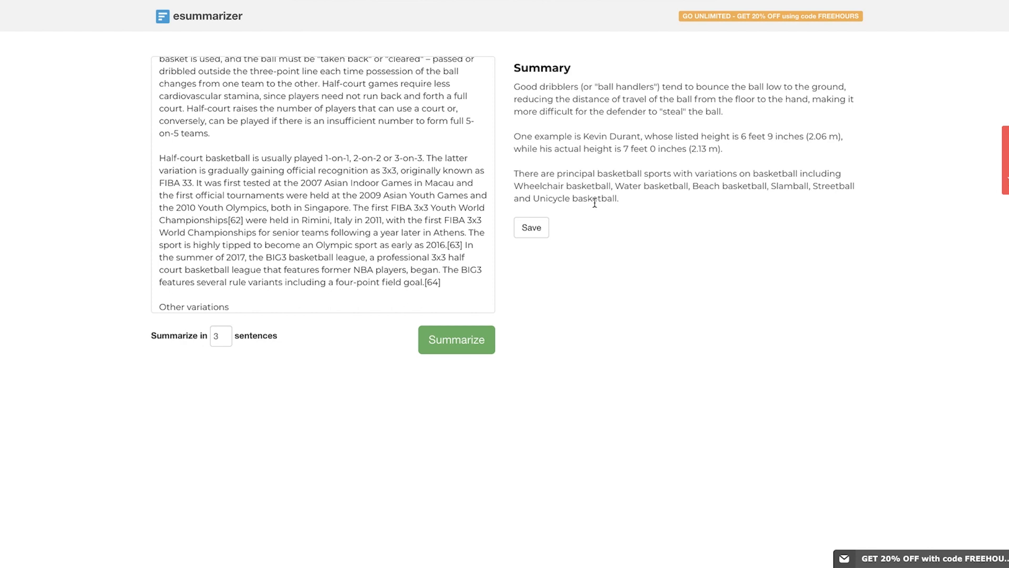
mouse_move(657, 85)
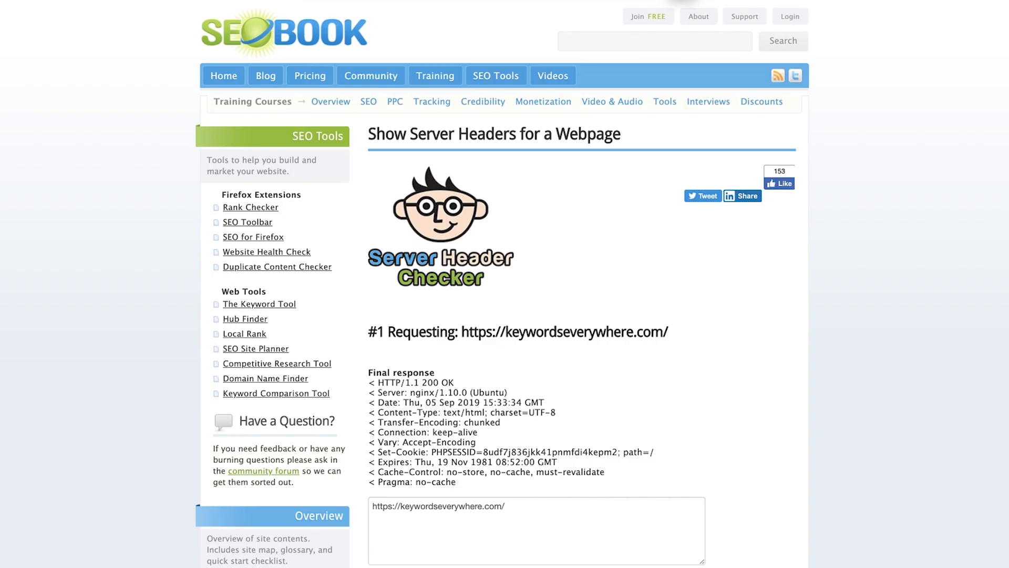
mouse_move(725, 236)
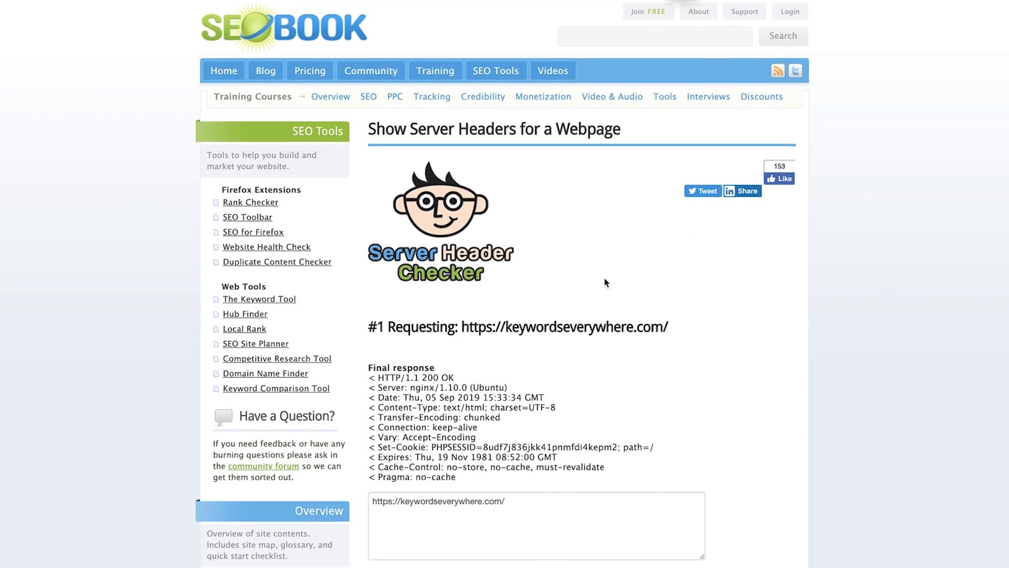
scroll(down, 3)
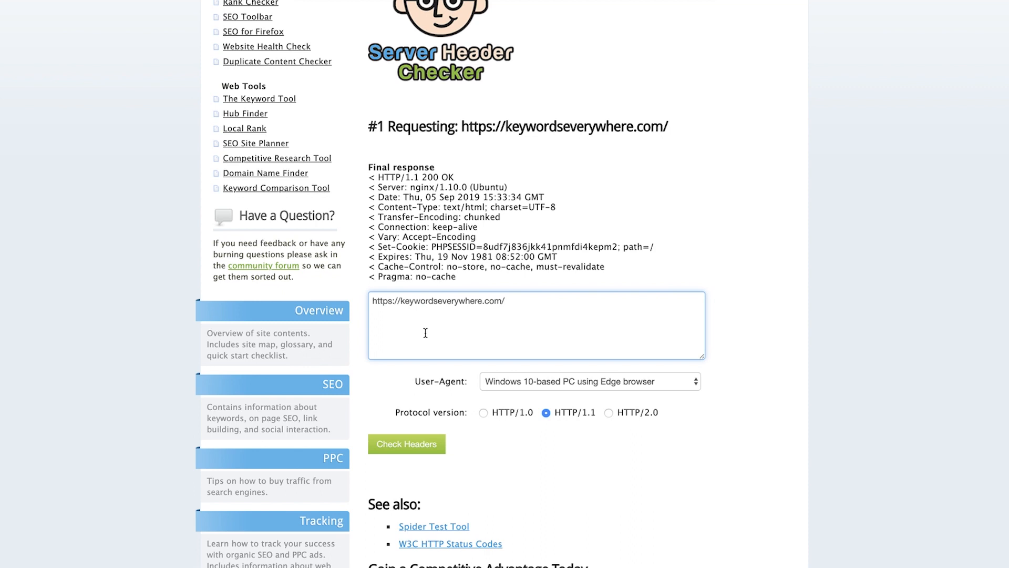
click(507, 301)
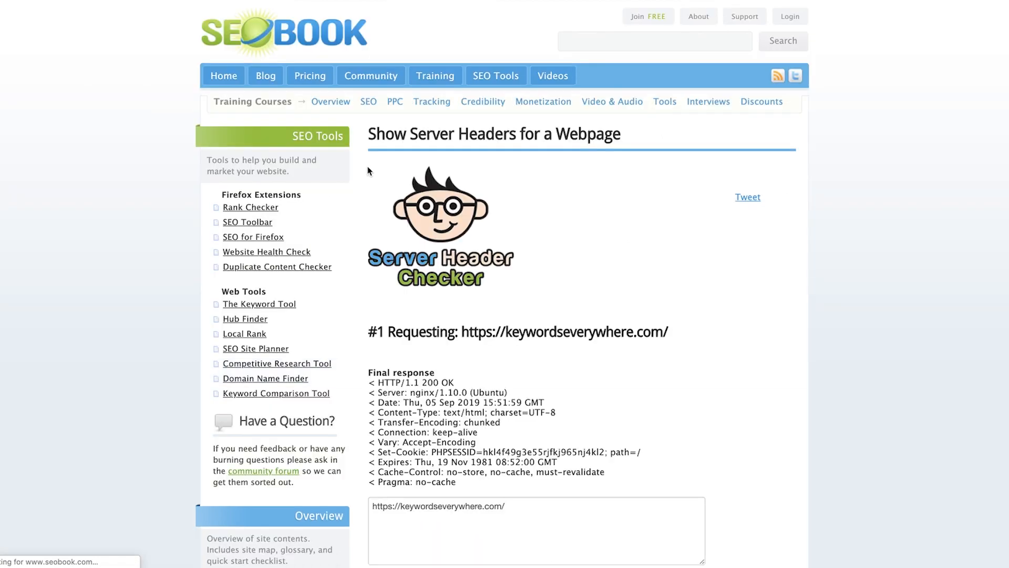
scroll(down, 3)
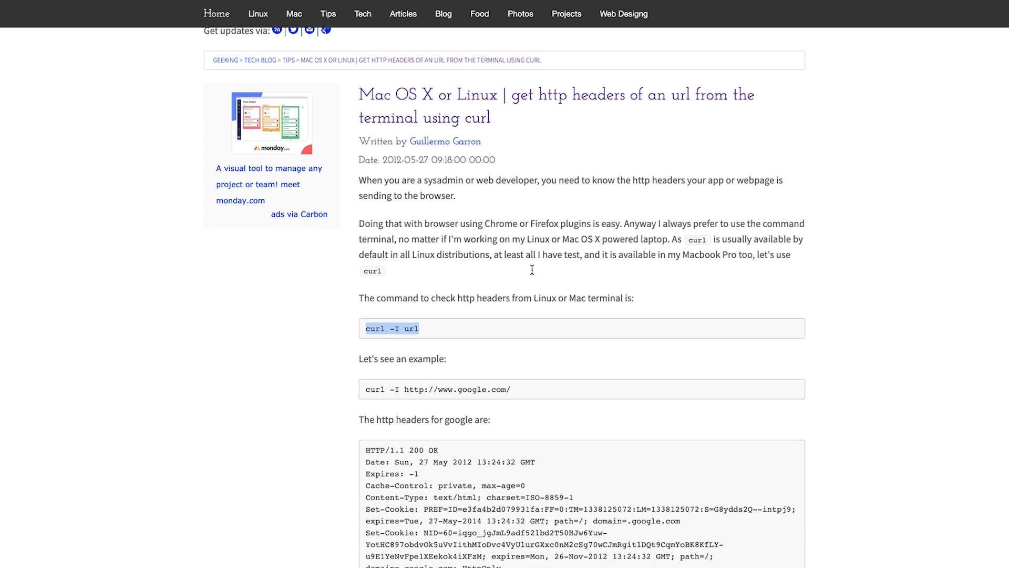
Scroll the curl headers tutorial and search 'term' to launch Terminal
scroll(down, 3)
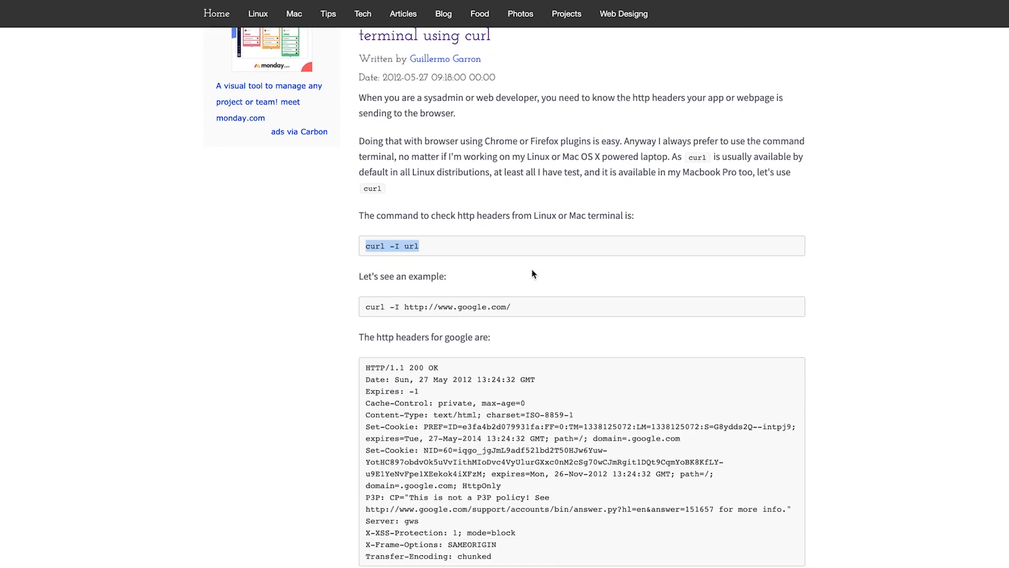
text(term)
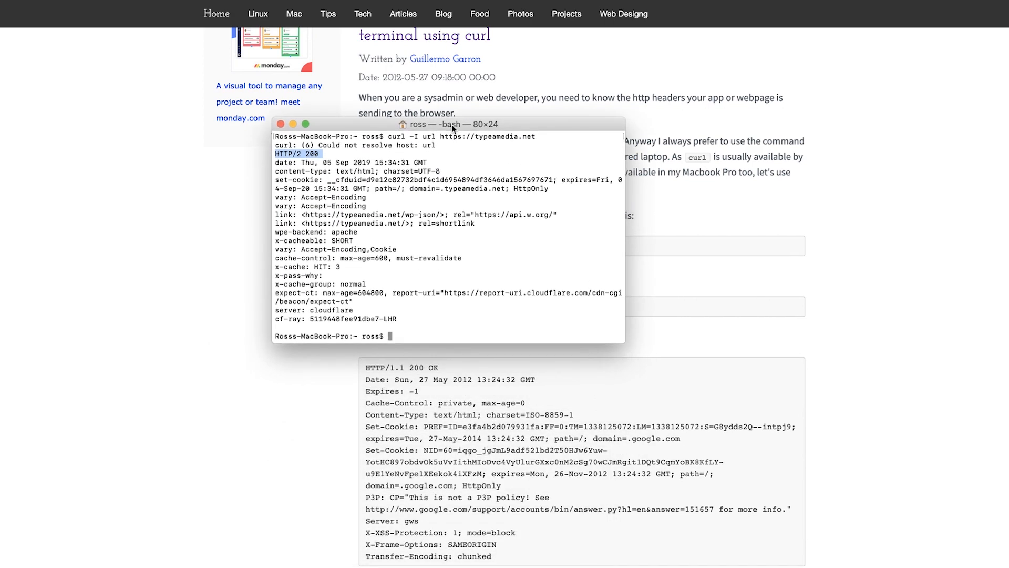
text(curl -I url)
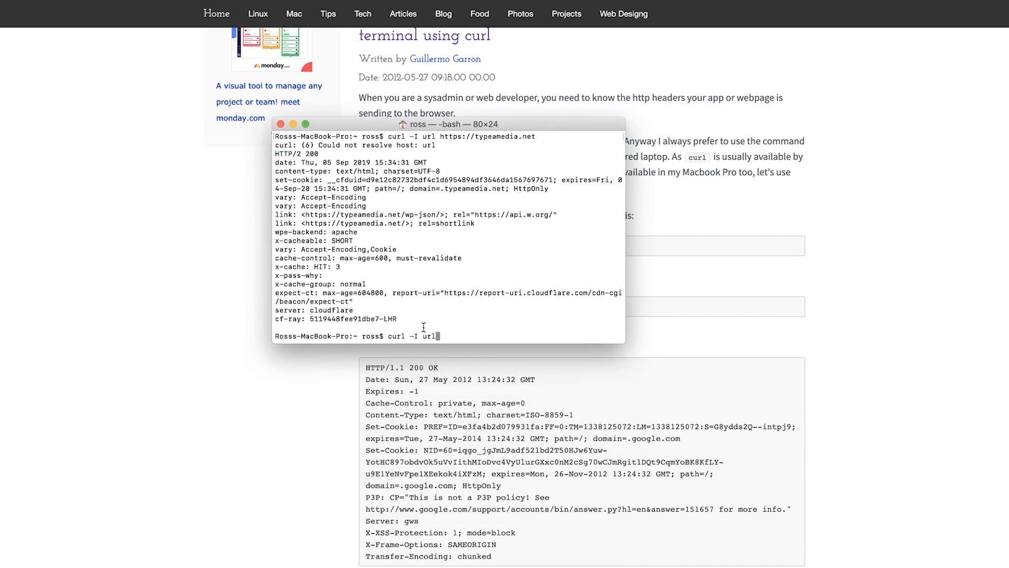
text(https://)
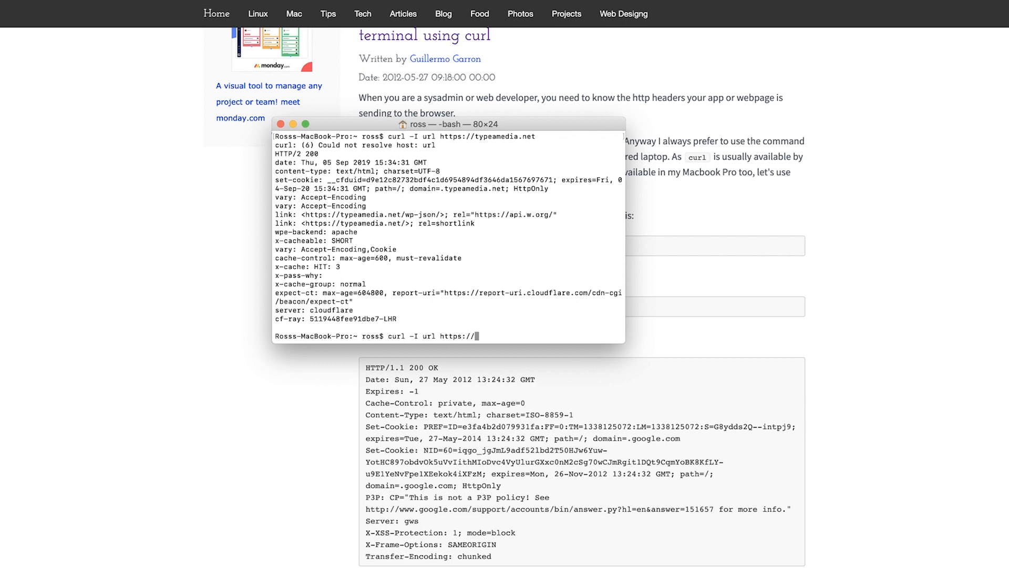
text(typeamedia.n)
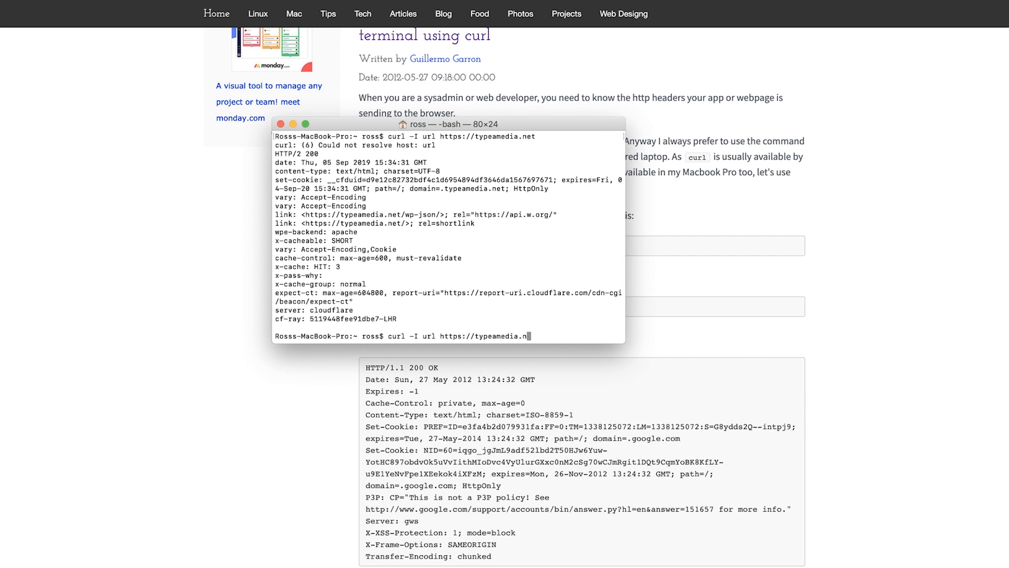
key(Return)
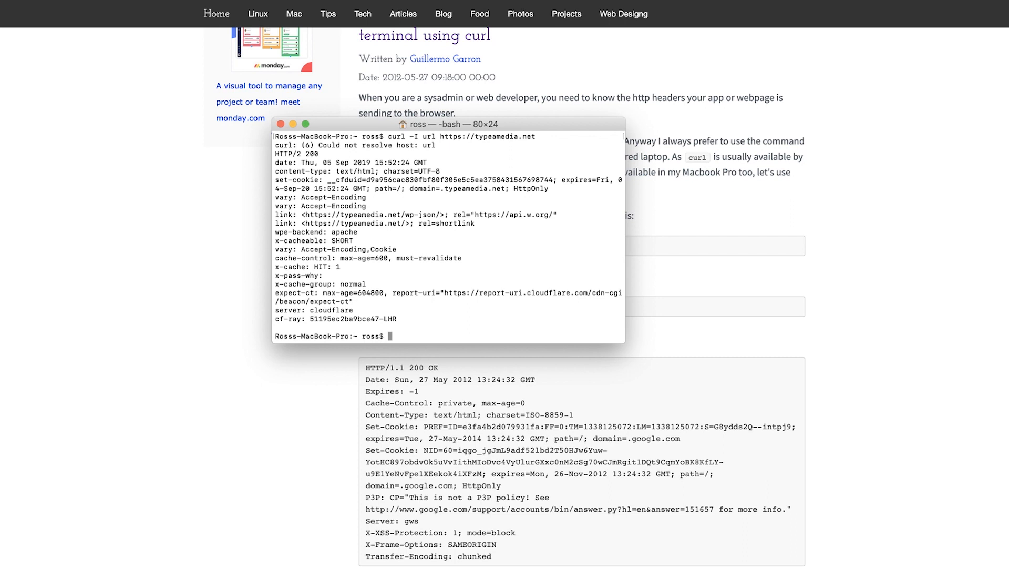
mouse_move(347, 268)
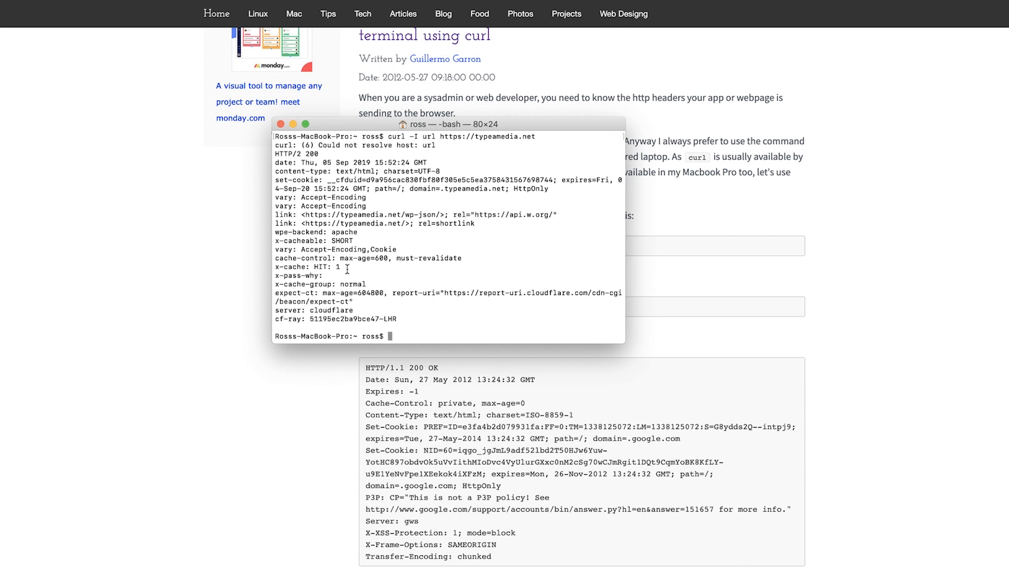
scroll(up, 3)
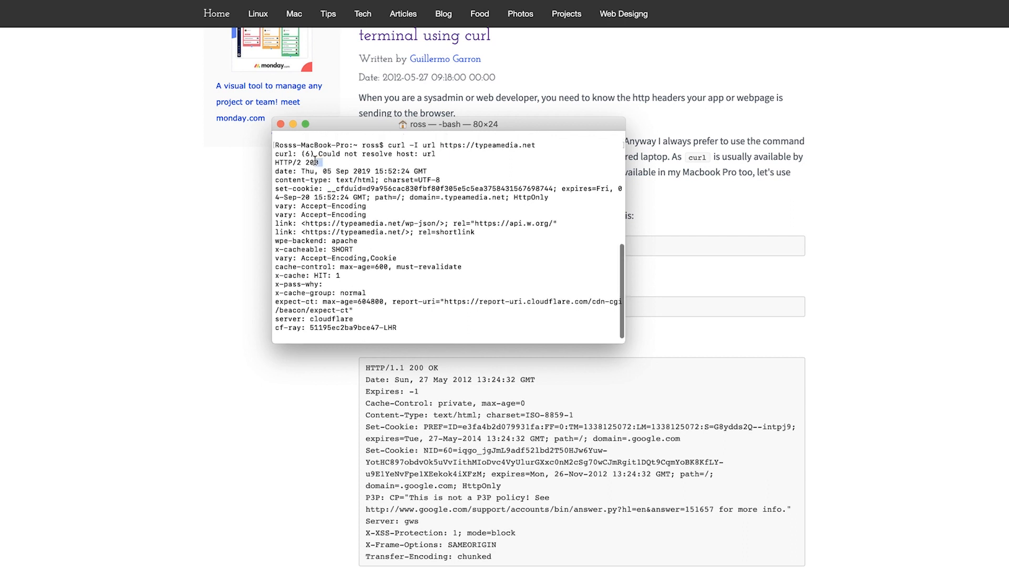
double_click(295, 162)
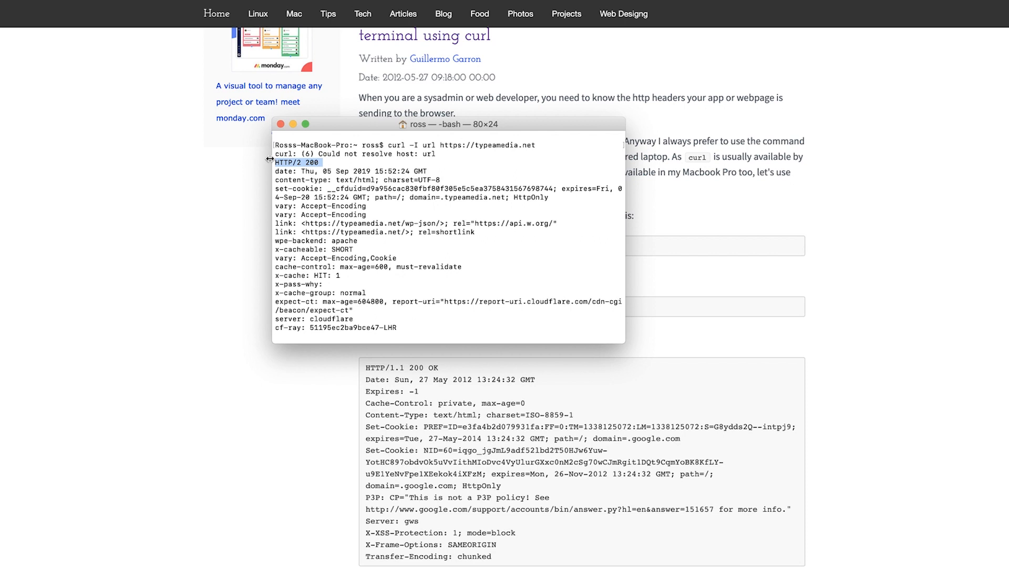
mouse_move(348, 344)
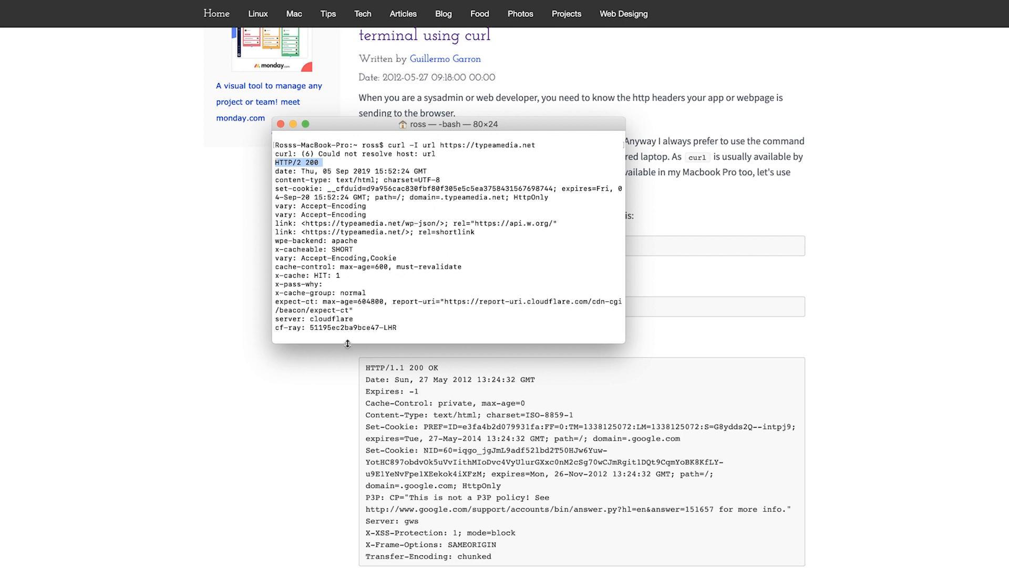
mouse_move(403, 291)
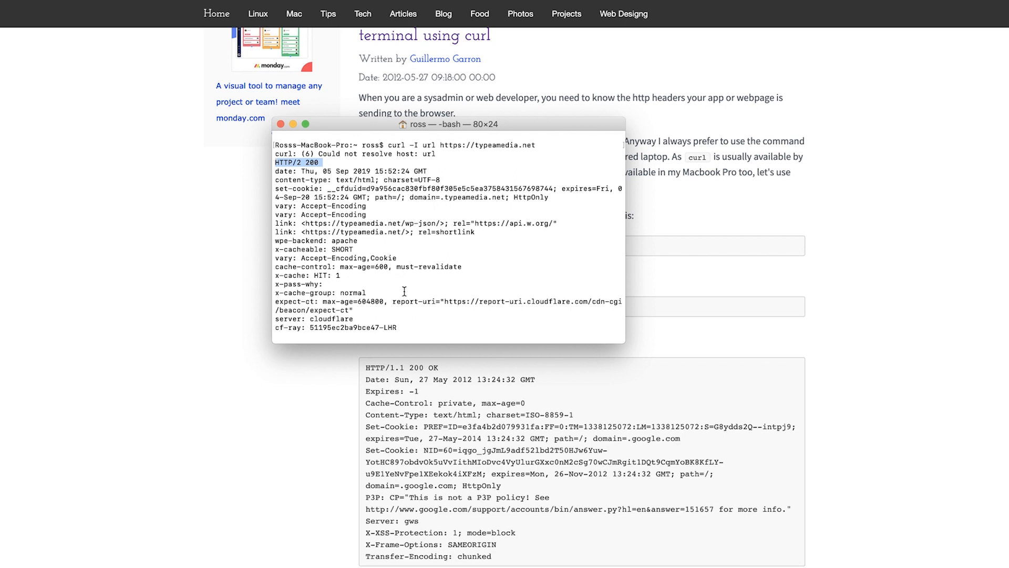
mouse_move(348, 277)
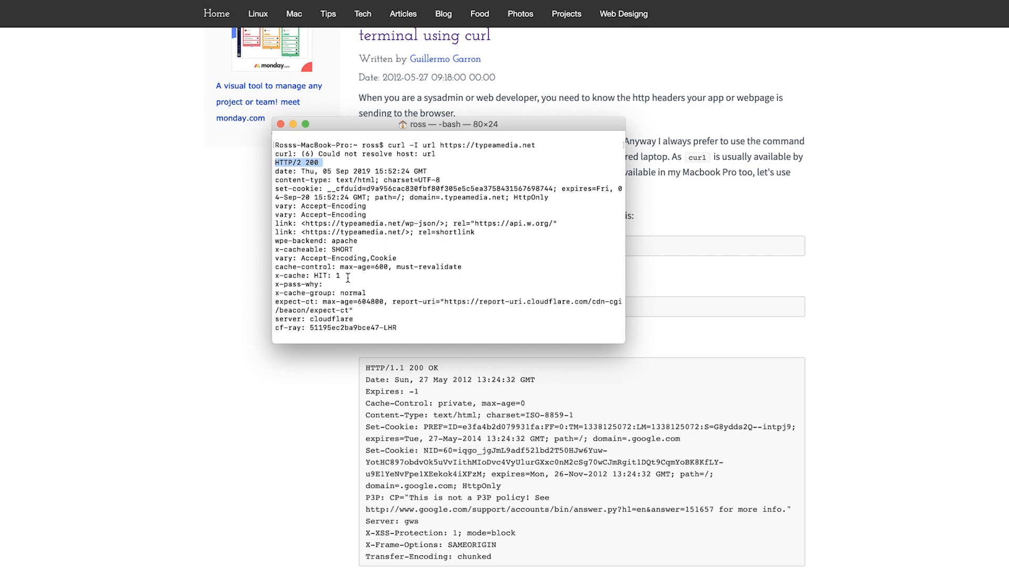
mouse_move(838, 48)
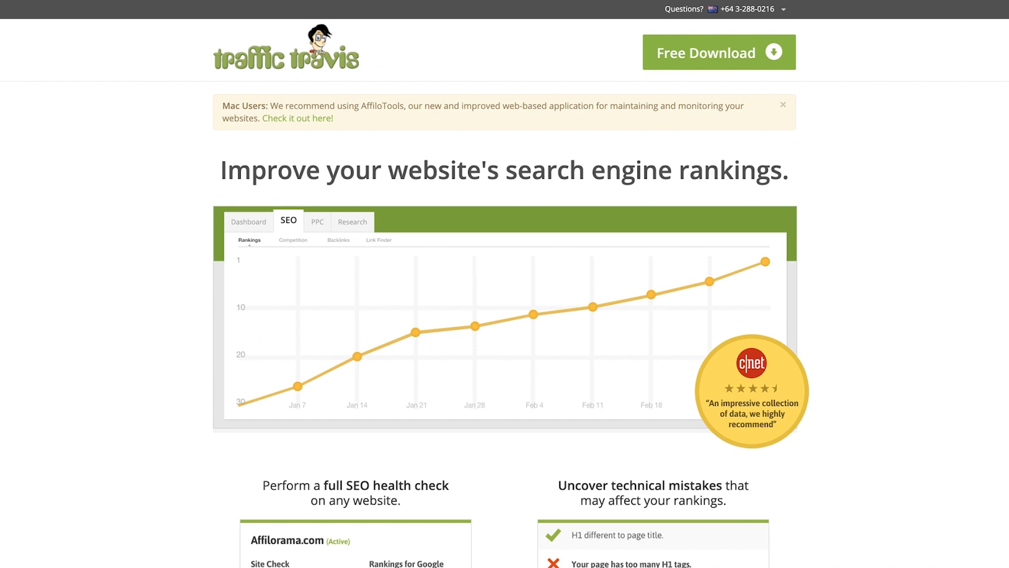
mouse_move(188, 116)
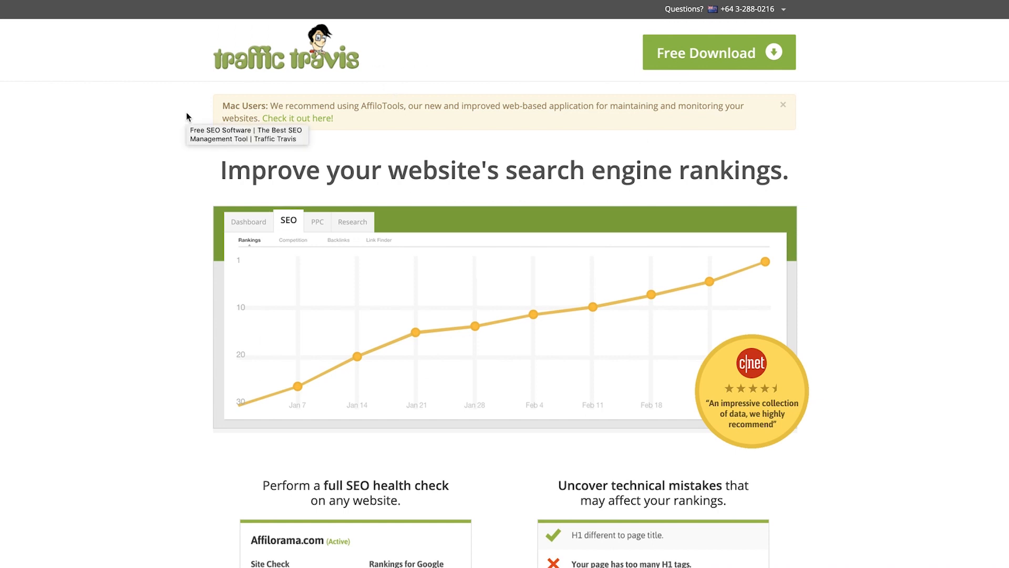
mouse_move(746, 287)
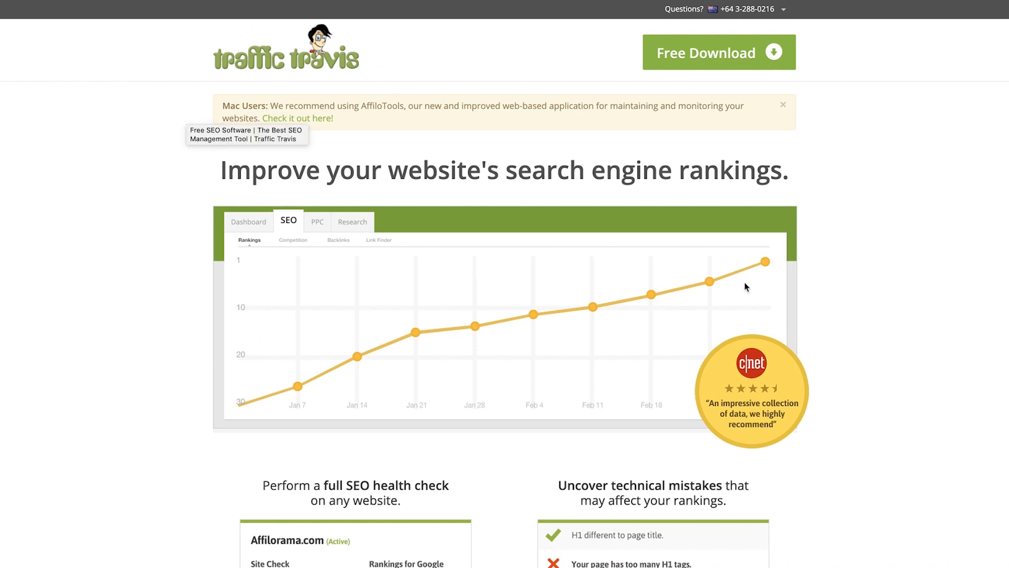
mouse_move(947, 190)
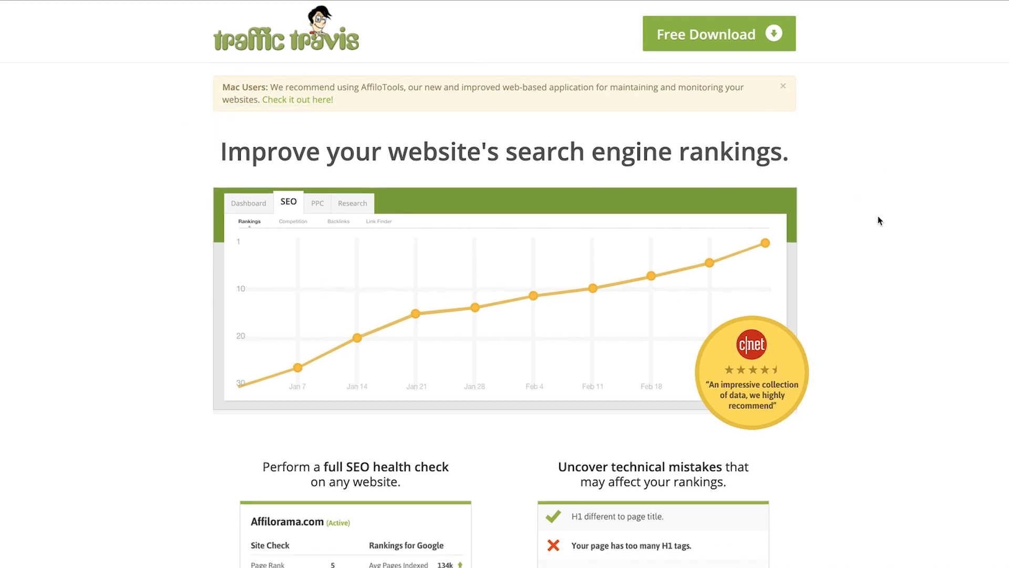
Scroll down and back up the Traffic Travis SEO software page to look it over
scroll(down, 3)
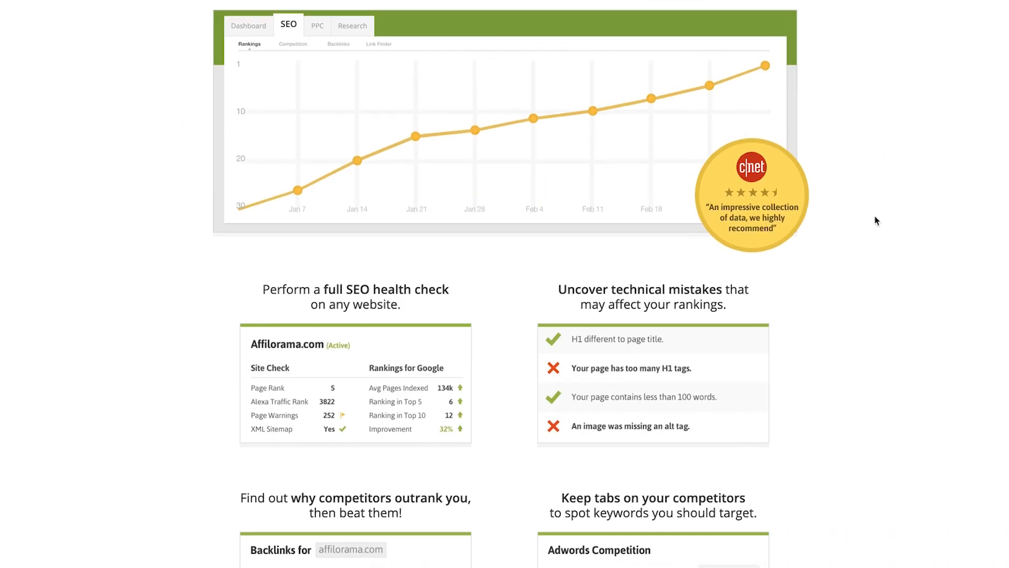
scroll(up, 3)
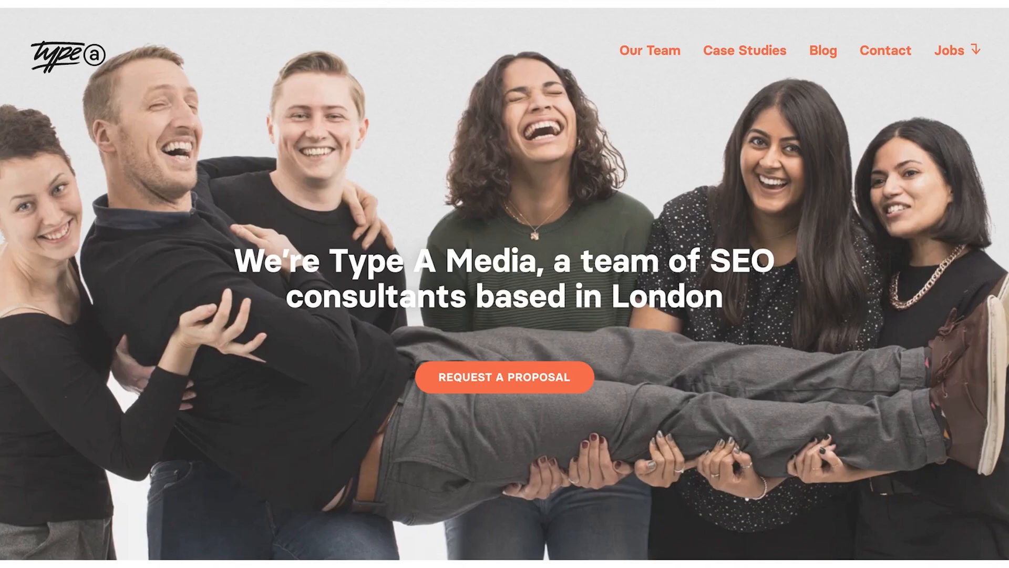
mouse_move(250, 138)
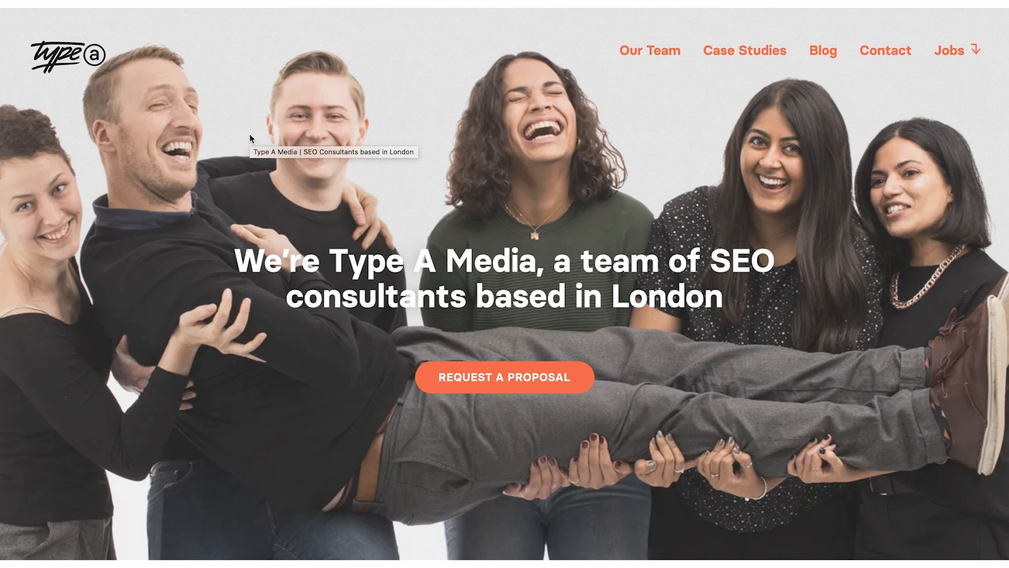